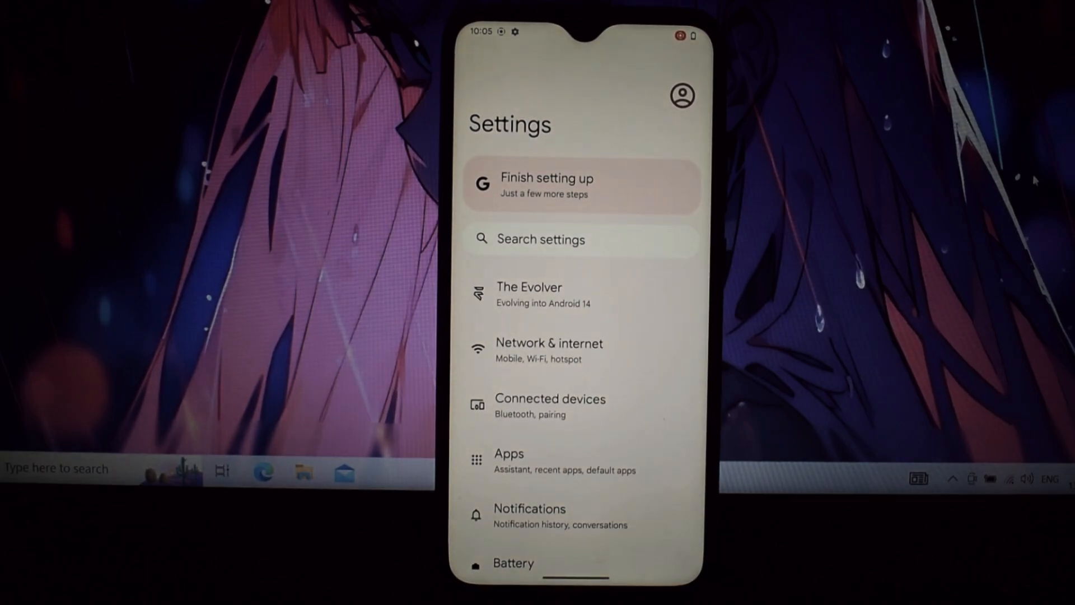
Open About phone and scroll through its Android 14 and Evolution X 8.2 details.
{"action": "scroll", "scroll_direction": "down", "scroll_amount": 3}
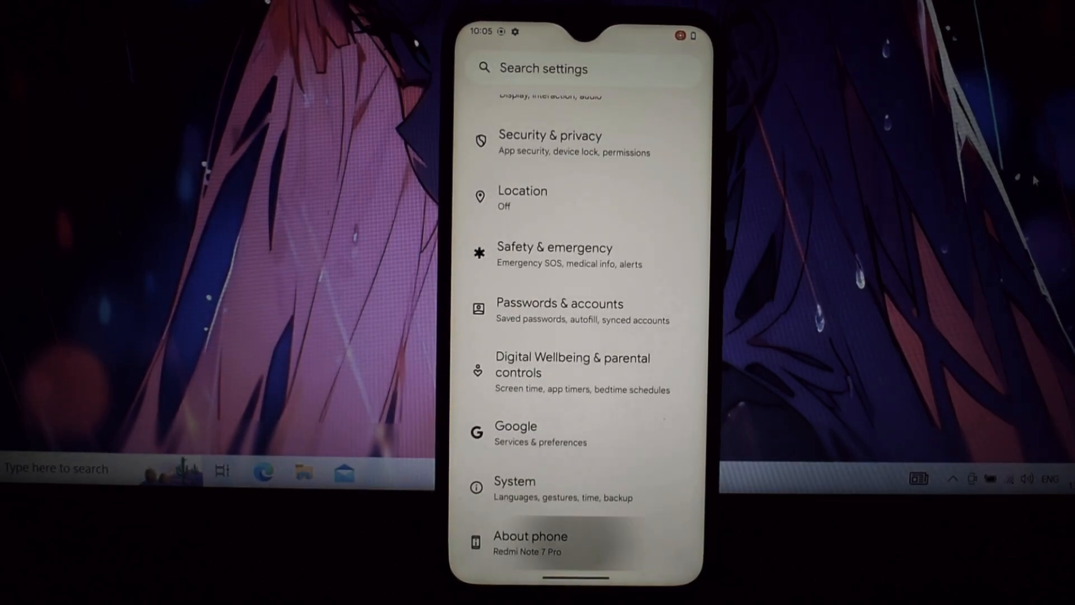
{"action": "left_click", "coordinate": [530, 544]}
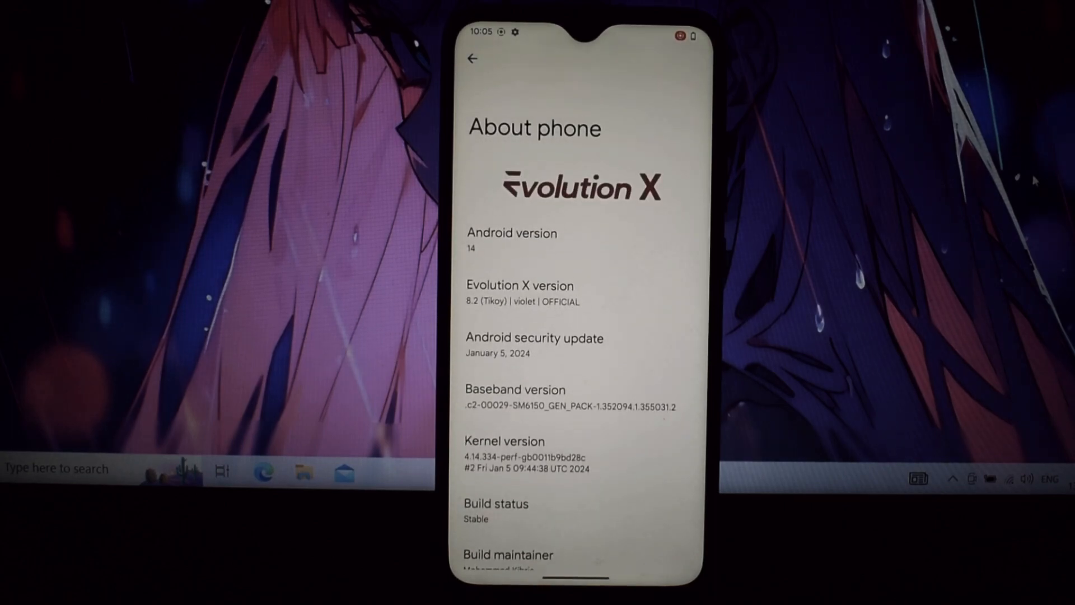
{"action": "scroll", "scroll_direction": "down", "scroll_amount": 3}
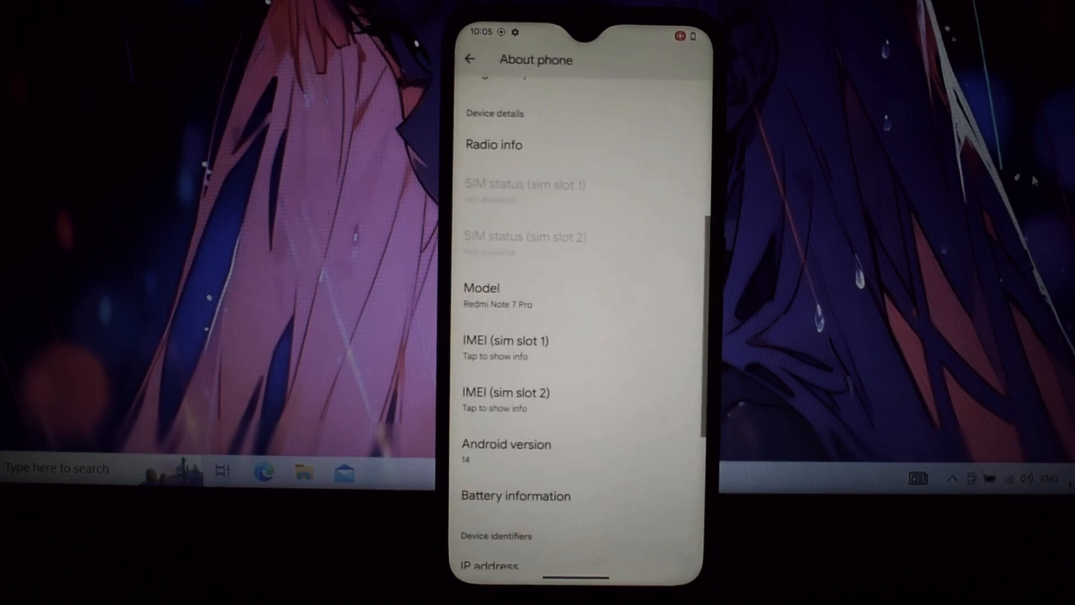
Open The Evolver's Themes page and browse the extra colour theming settings.
{"action": "left_click", "coordinate": [470, 58]}
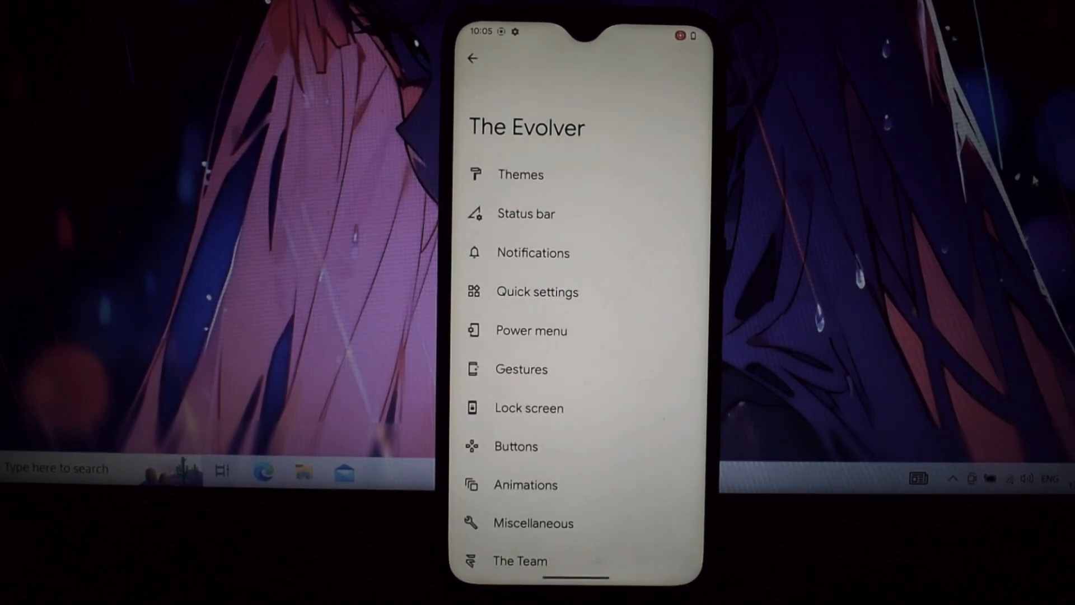
{"action": "left_click", "coordinate": [520, 174]}
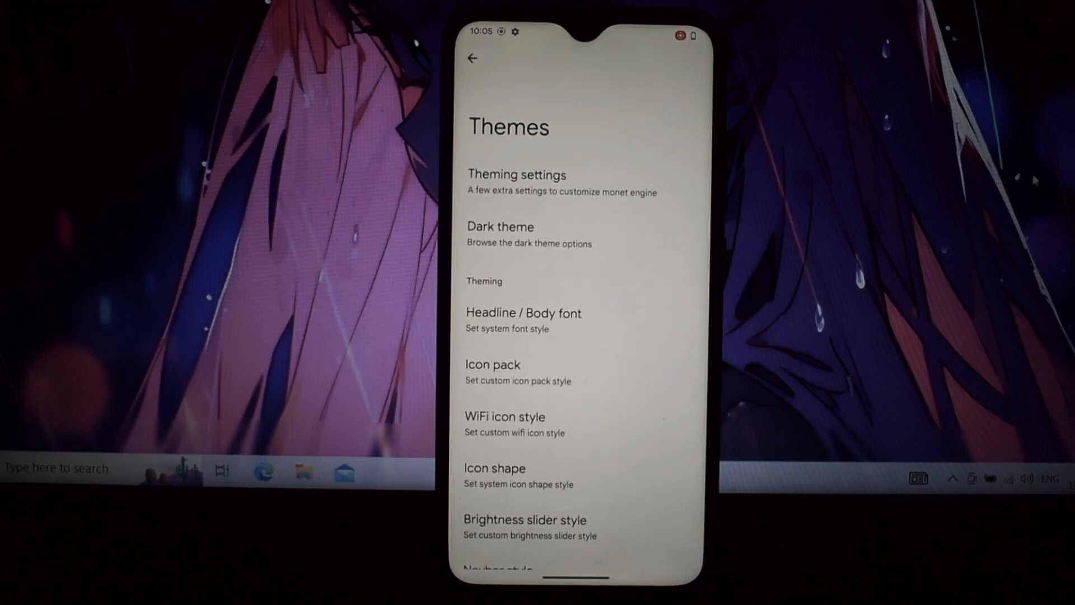
{"action": "left_click", "coordinate": [517, 174]}
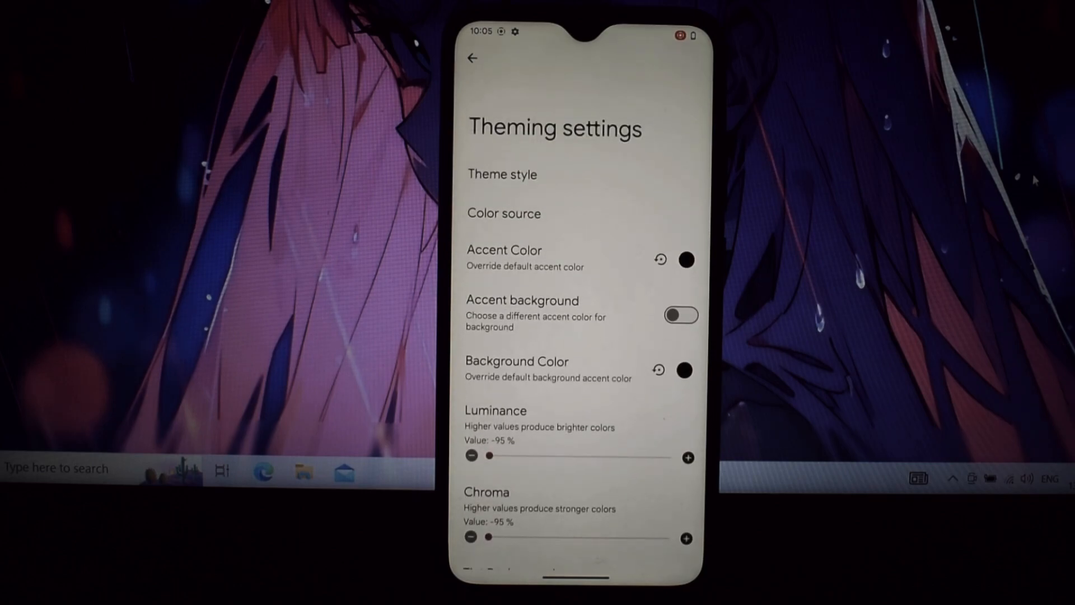
{"action": "scroll", "scroll_direction": "down", "scroll_amount": 3}
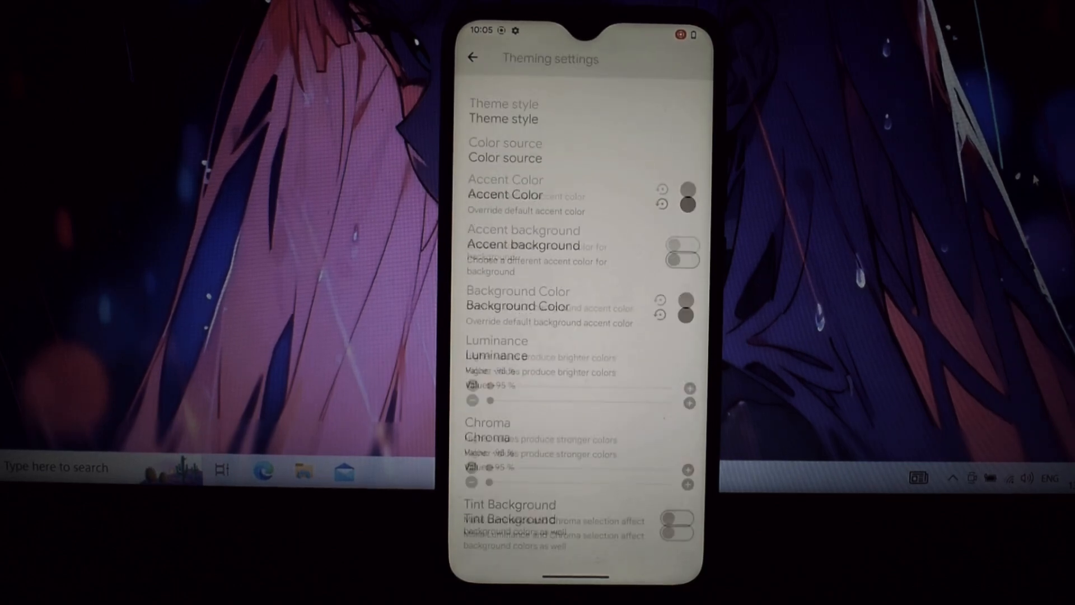
{"action": "left_click", "coordinate": [472, 58]}
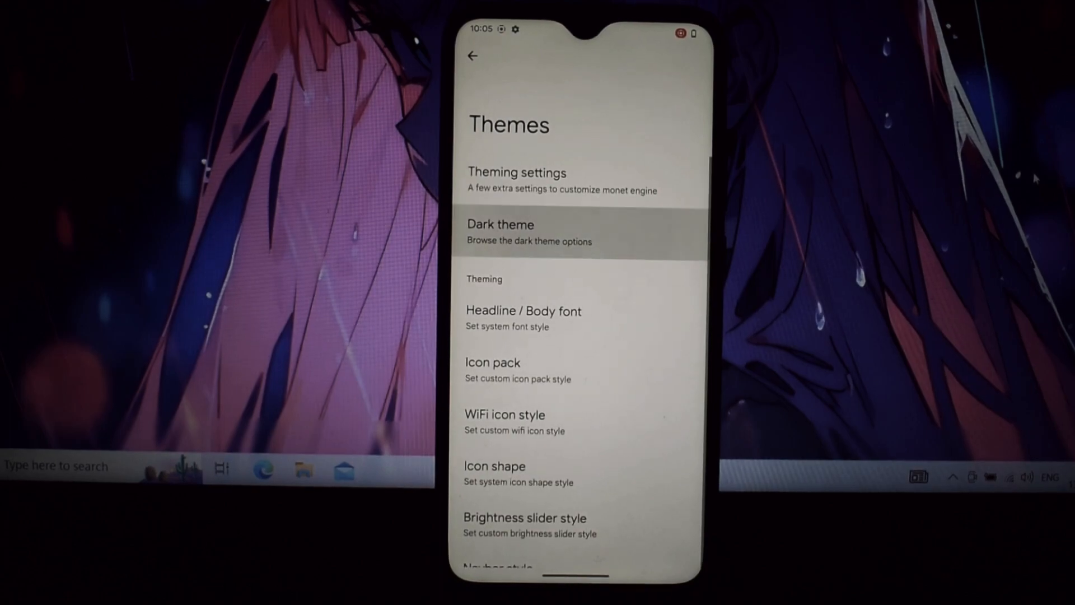
Peek at the Dark theme options, then browse the Headline / Body font choices.
{"action": "left_click", "coordinate": [522, 232]}
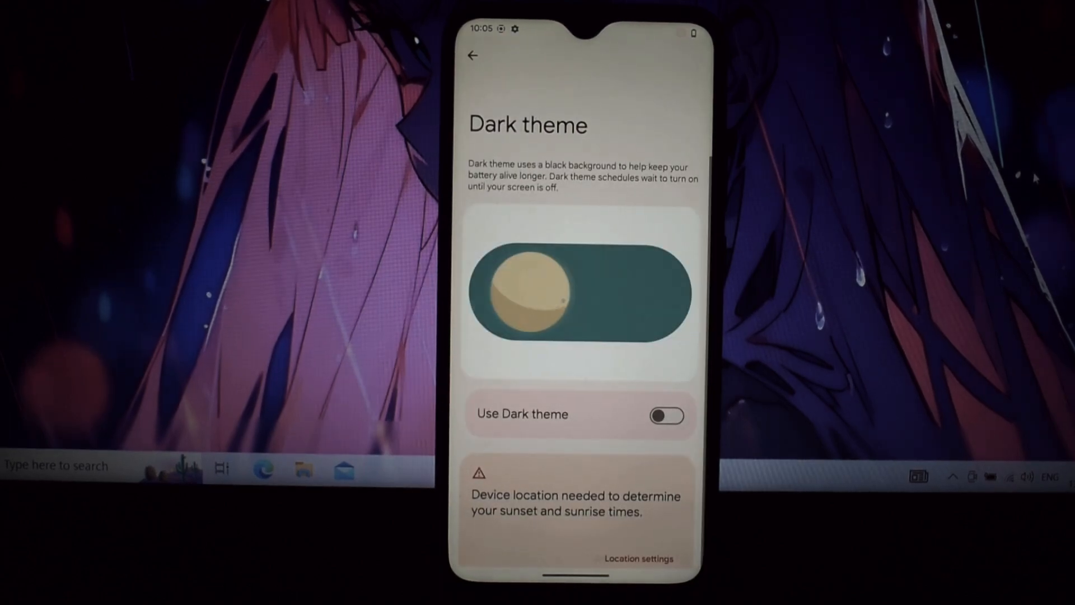
{"action": "left_click", "coordinate": [472, 55]}
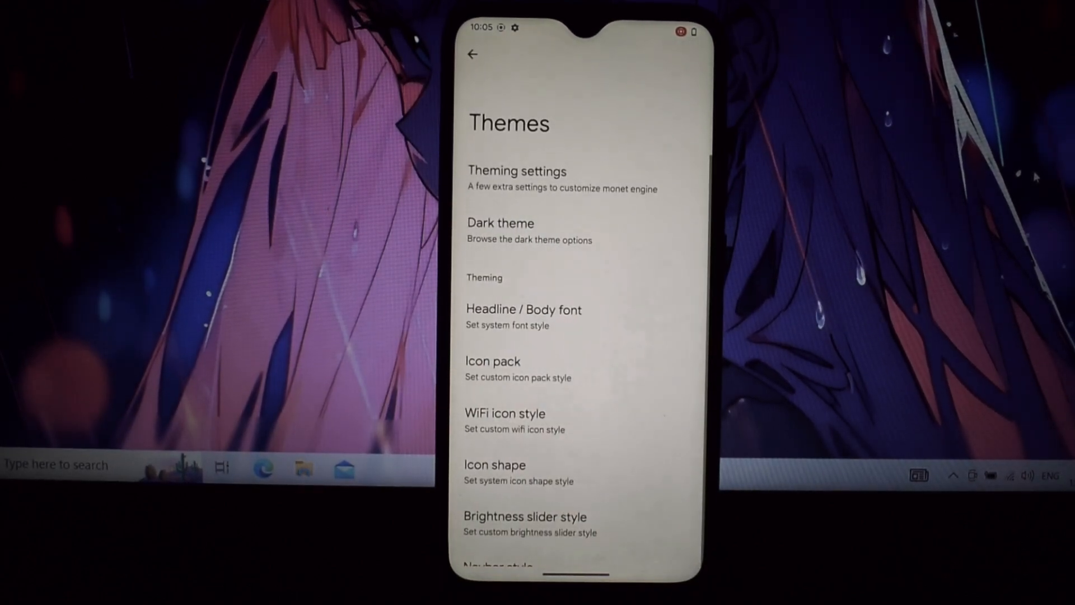
{"action": "left_click", "coordinate": [523, 309]}
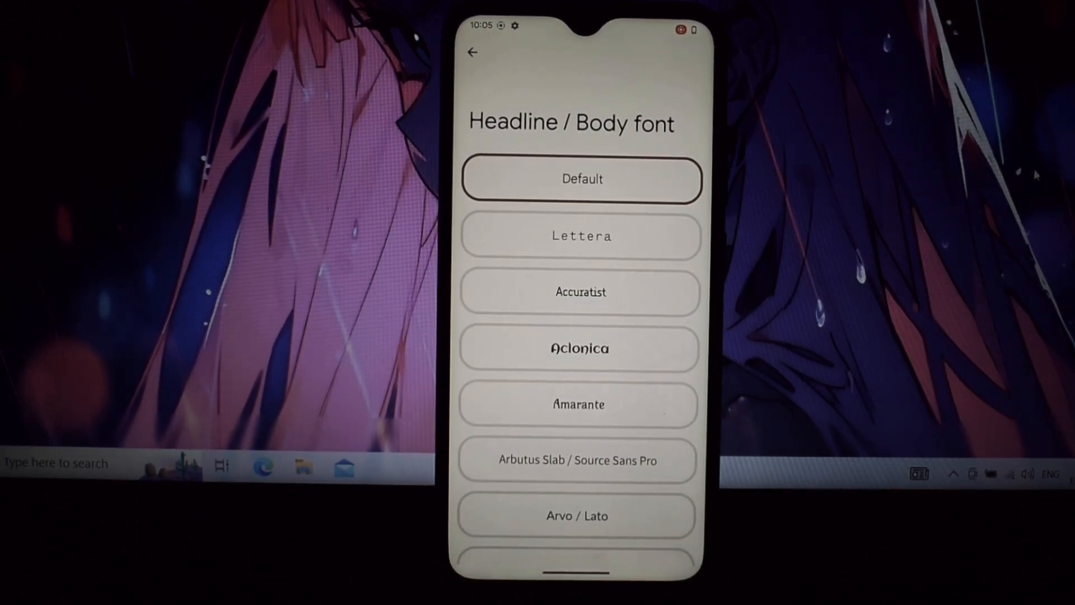
{"action": "scroll", "scroll_direction": "down", "scroll_amount": 3}
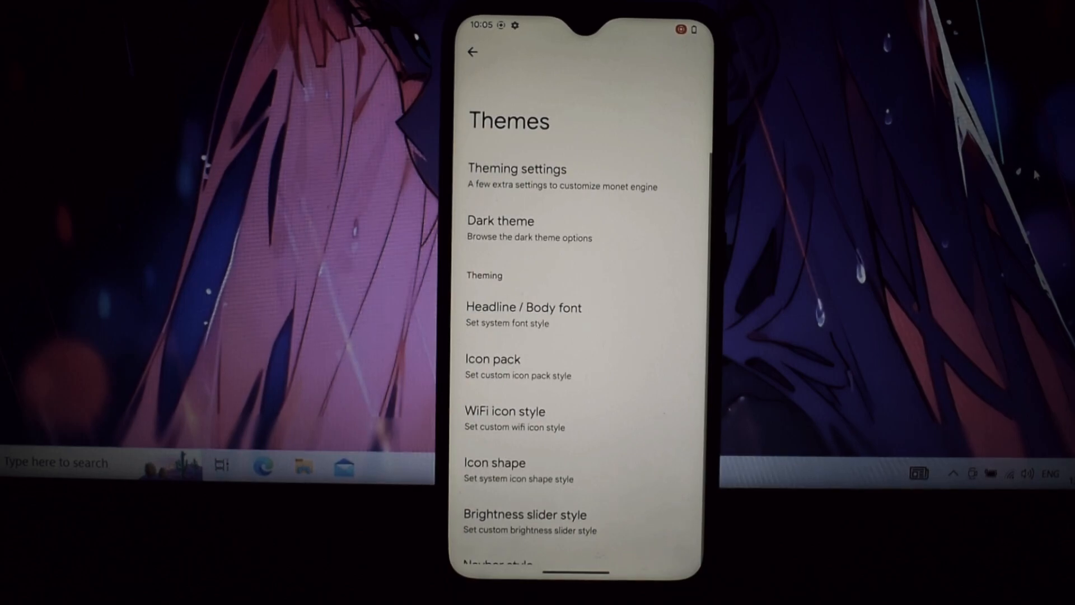
Browse the WiFi icon, Navbar and Signal icon style choices, returning to Themes each time.
{"action": "left_click", "coordinate": [492, 358]}
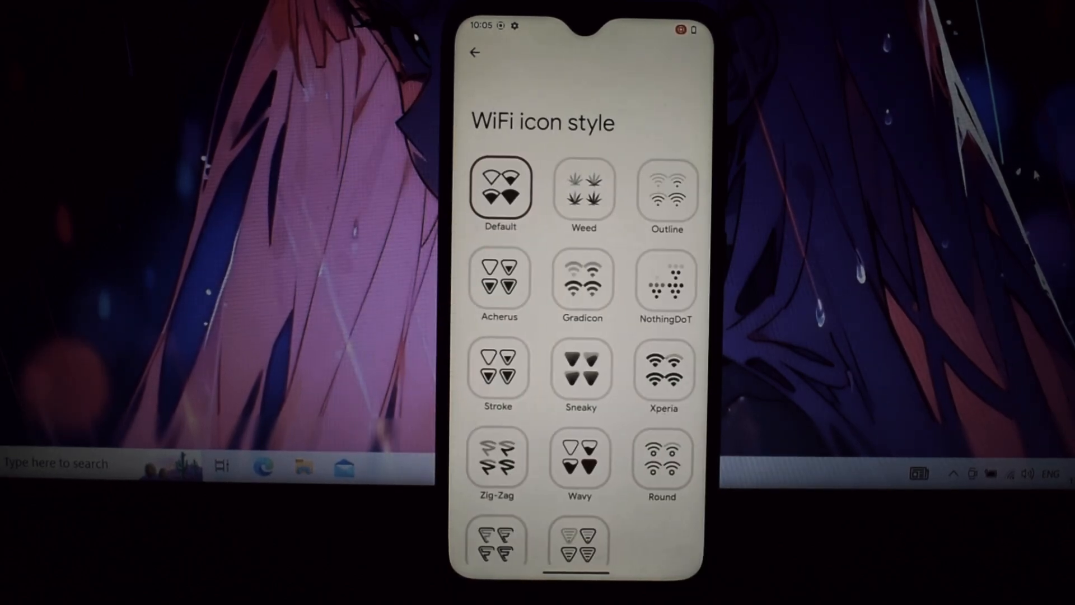
{"action": "left_click", "coordinate": [473, 53]}
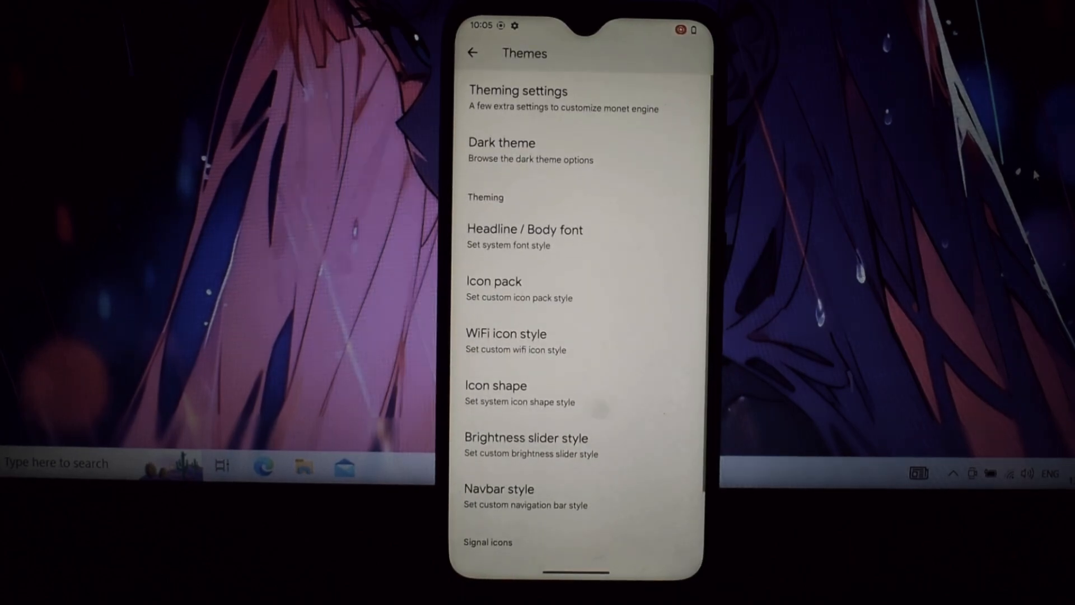
{"action": "scroll", "scroll_direction": "down", "scroll_amount": 3}
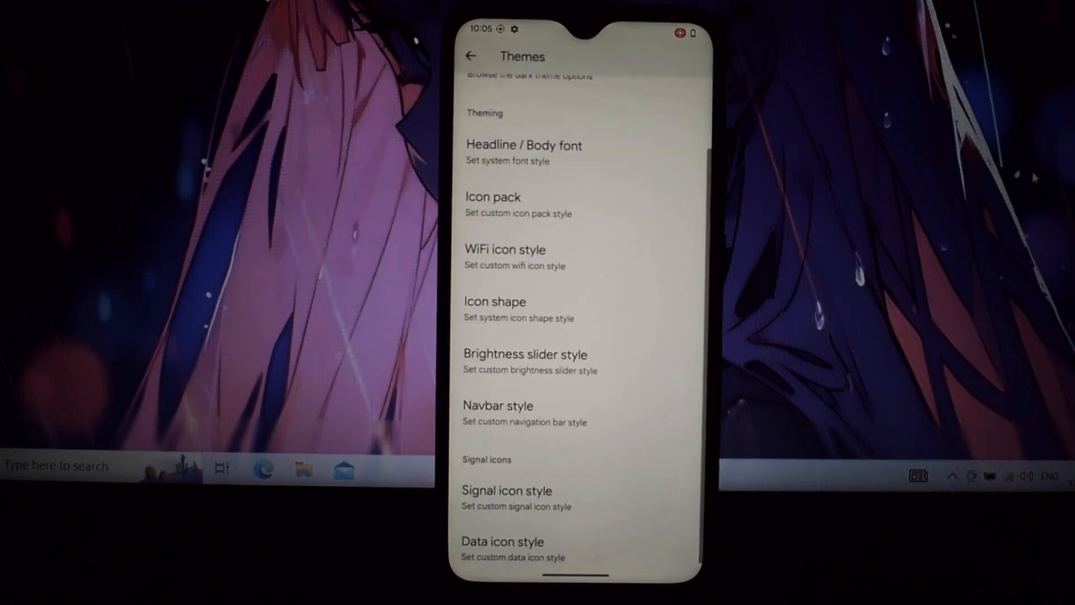
{"action": "left_click", "coordinate": [498, 406]}
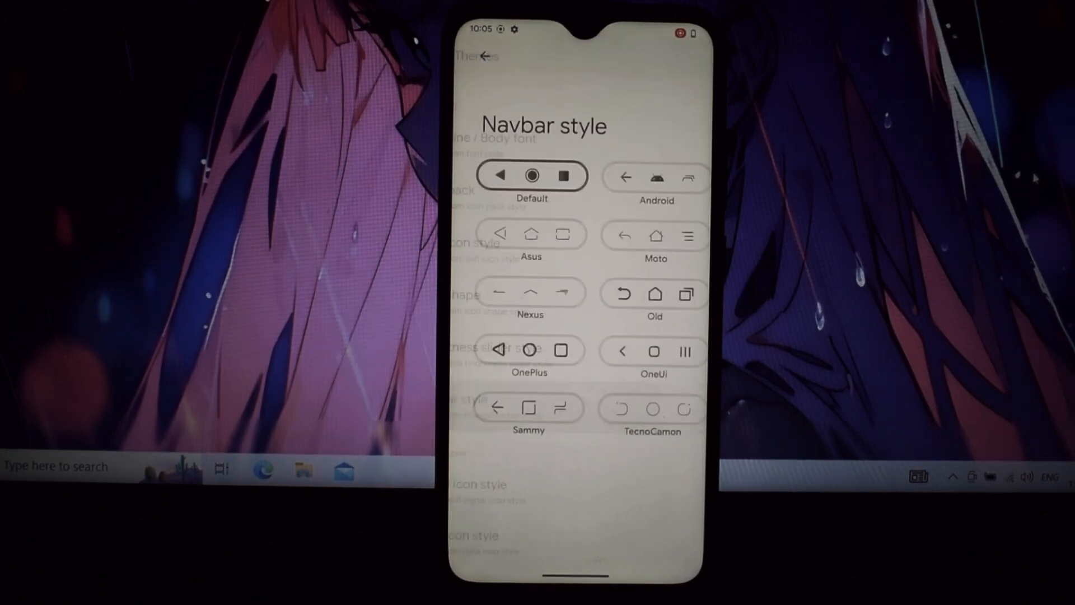
{"action": "left_click", "coordinate": [473, 56]}
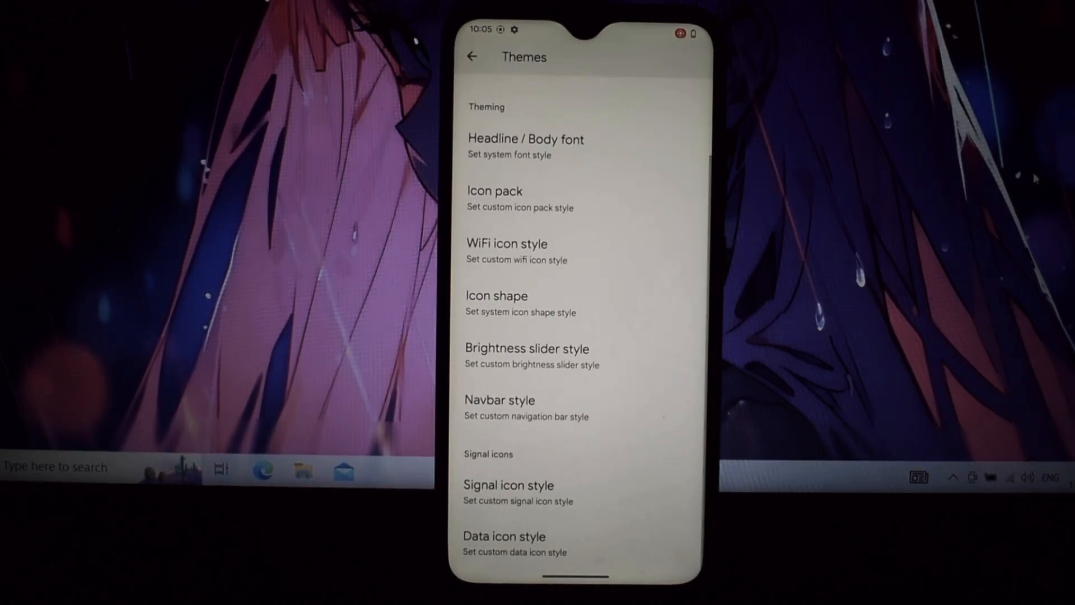
{"action": "left_click", "coordinate": [508, 485]}
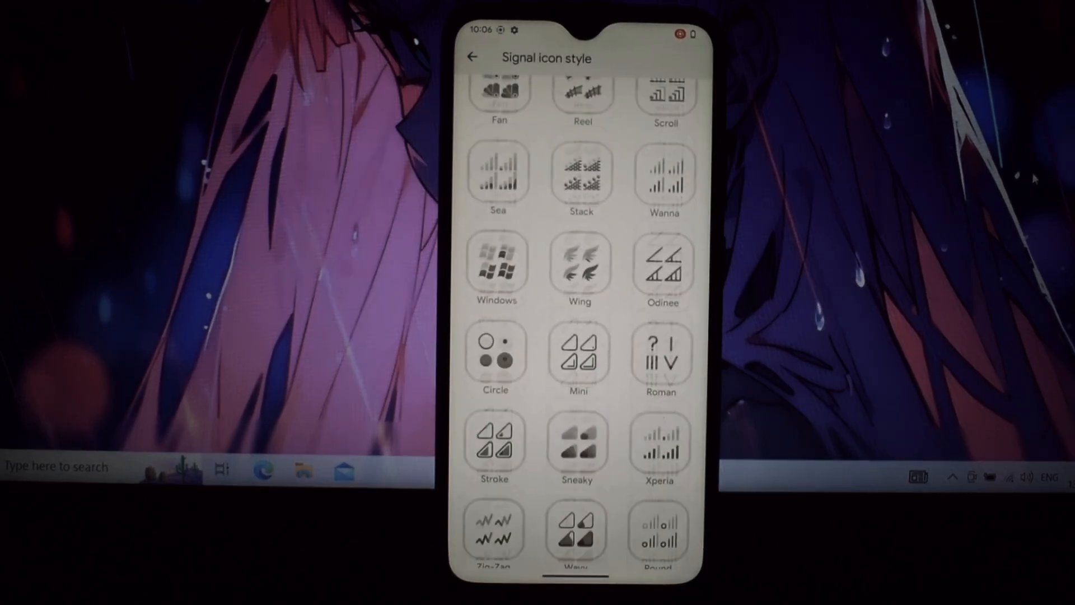
{"action": "left_click", "coordinate": [471, 58]}
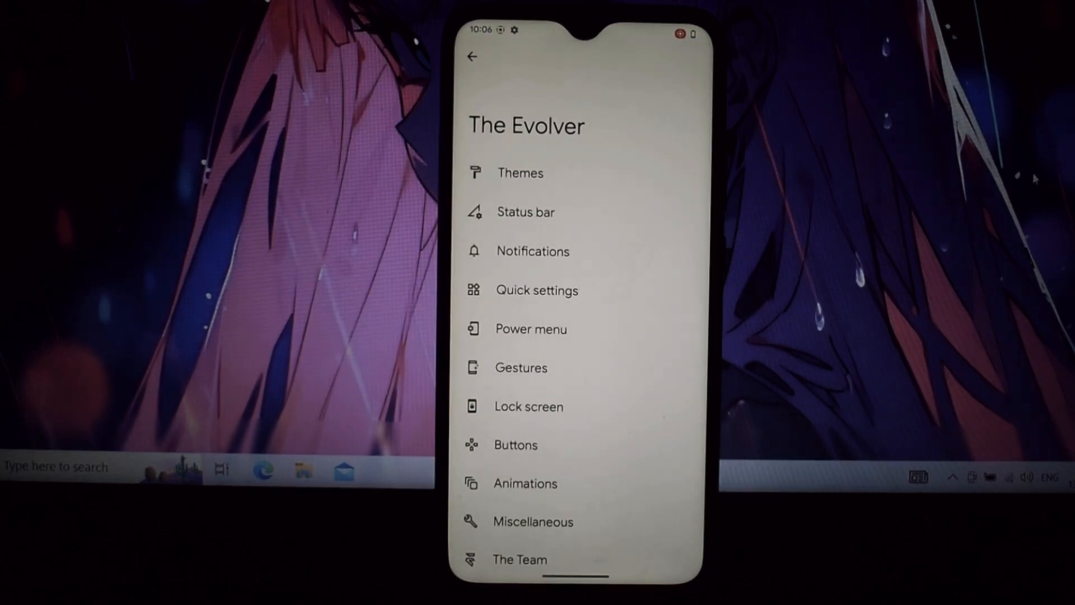
In Status bar, set Battery style to Big dotted circle and percent Next to the icon.
{"action": "left_click", "coordinate": [526, 211]}
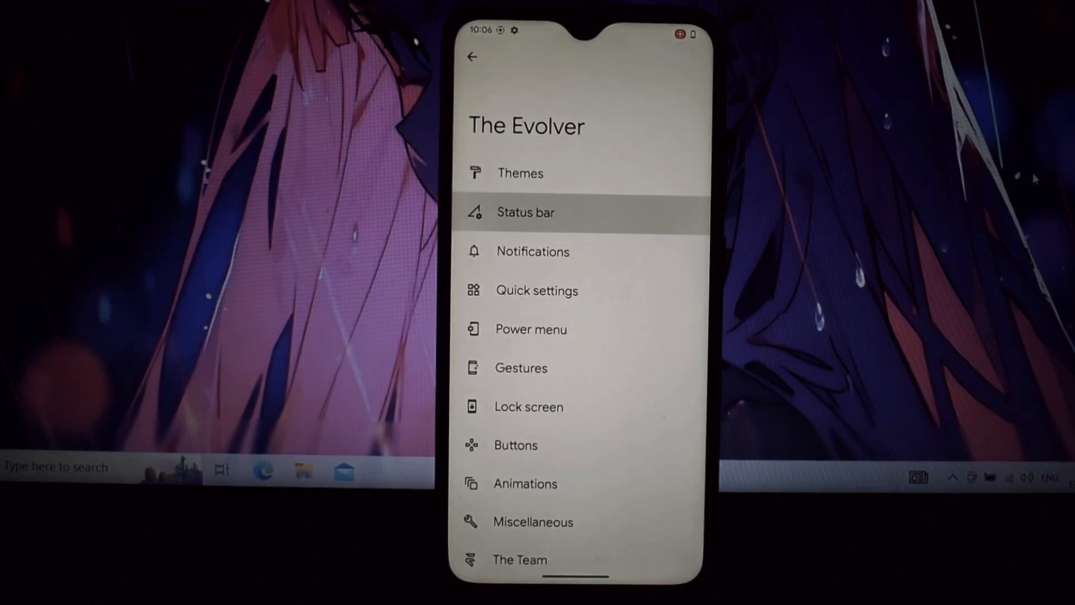
{"action": "left_click", "coordinate": [526, 211]}
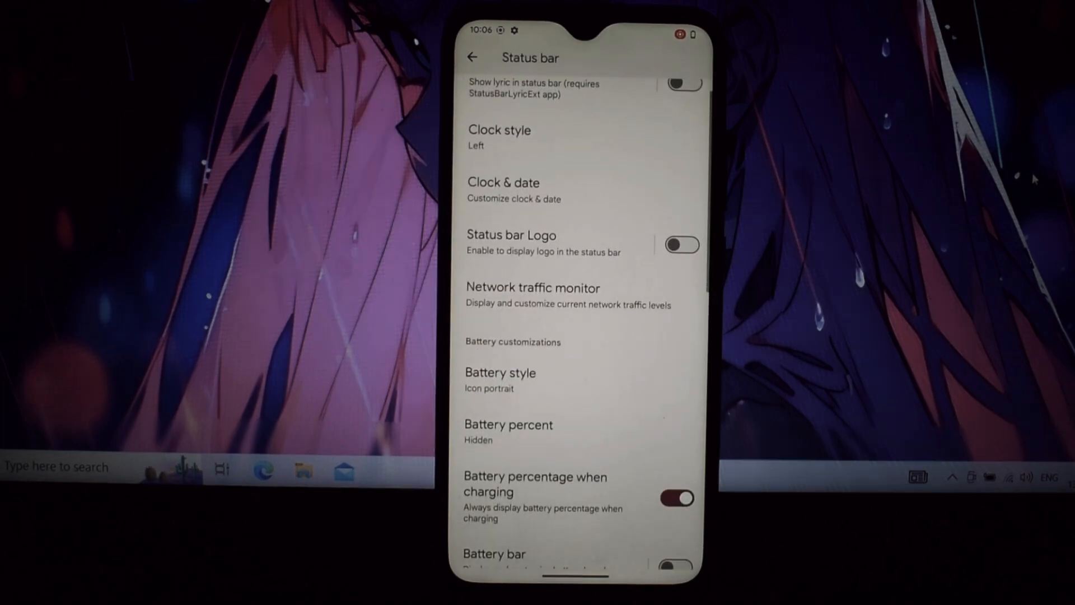
{"action": "left_click", "coordinate": [499, 379]}
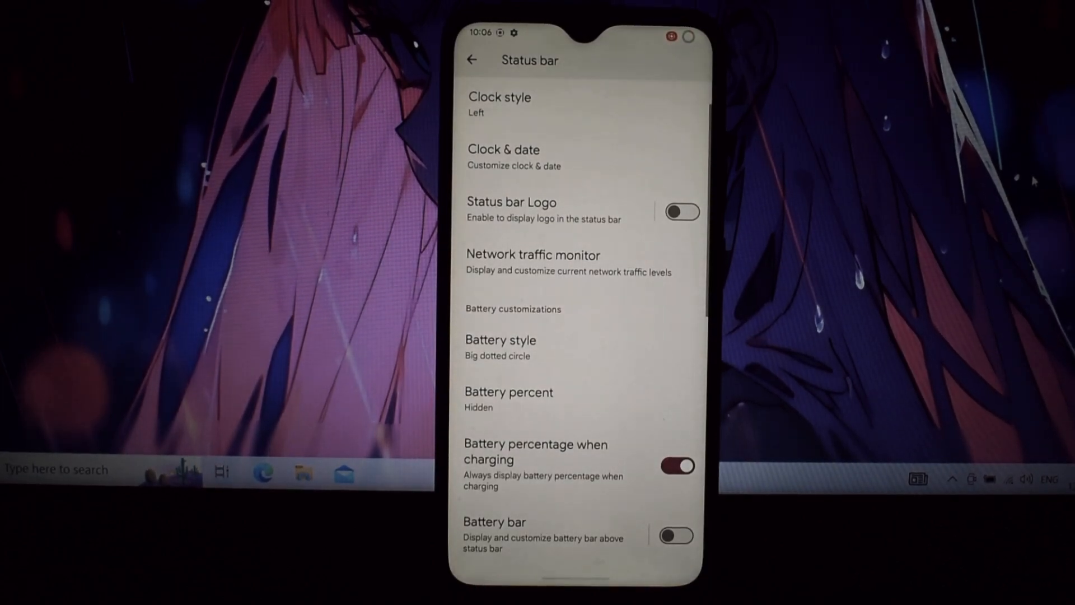
{"action": "left_click", "coordinate": [508, 398]}
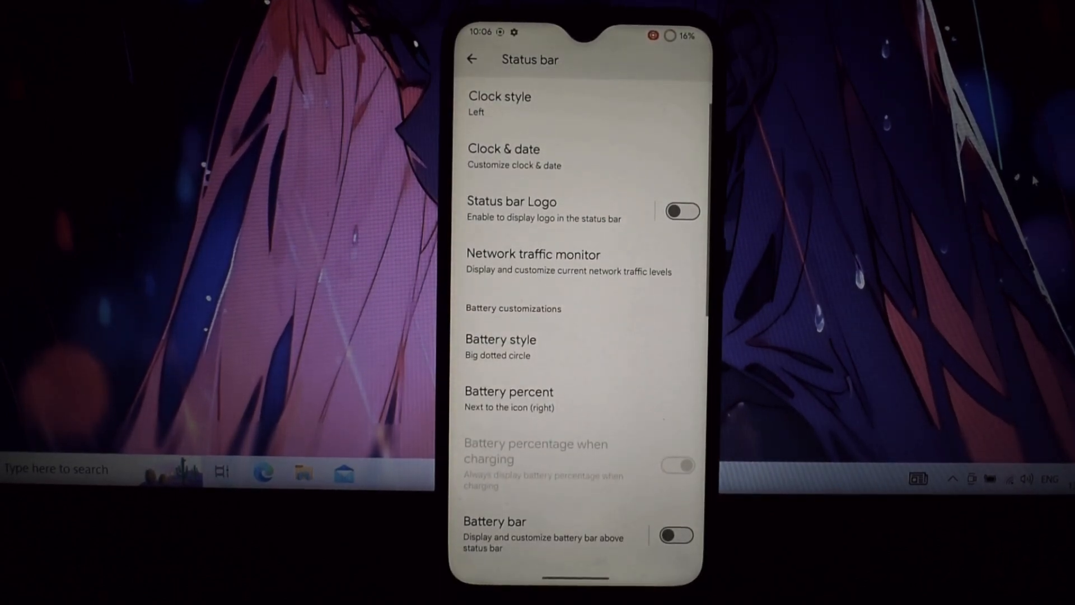
Enable the Status bar Logo option.
{"action": "scroll", "scroll_direction": "down", "scroll_amount": 3}
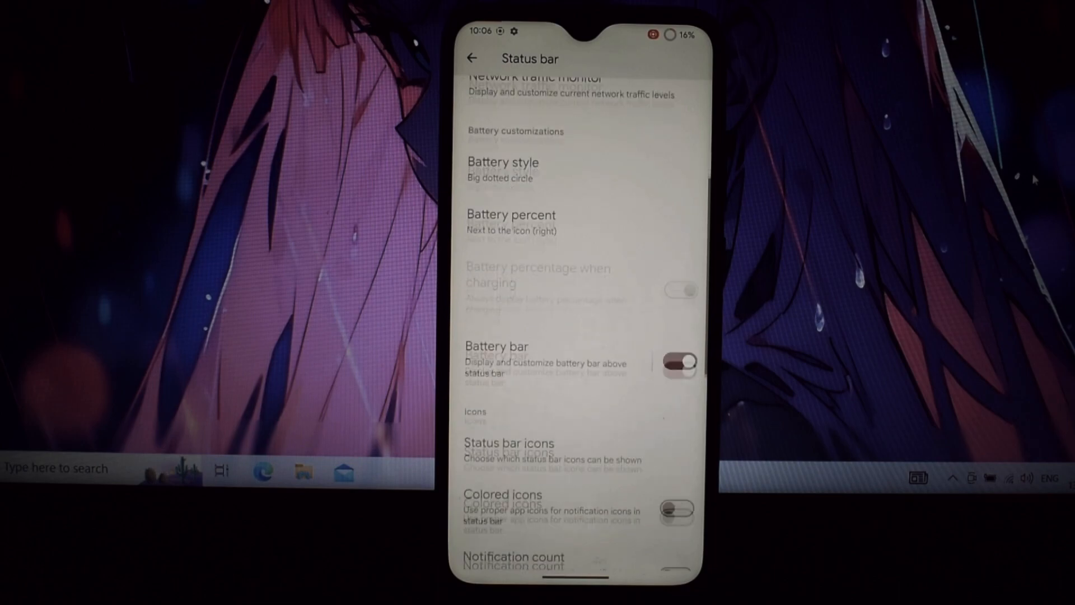
{"action": "scroll", "scroll_direction": "down", "scroll_amount": 3}
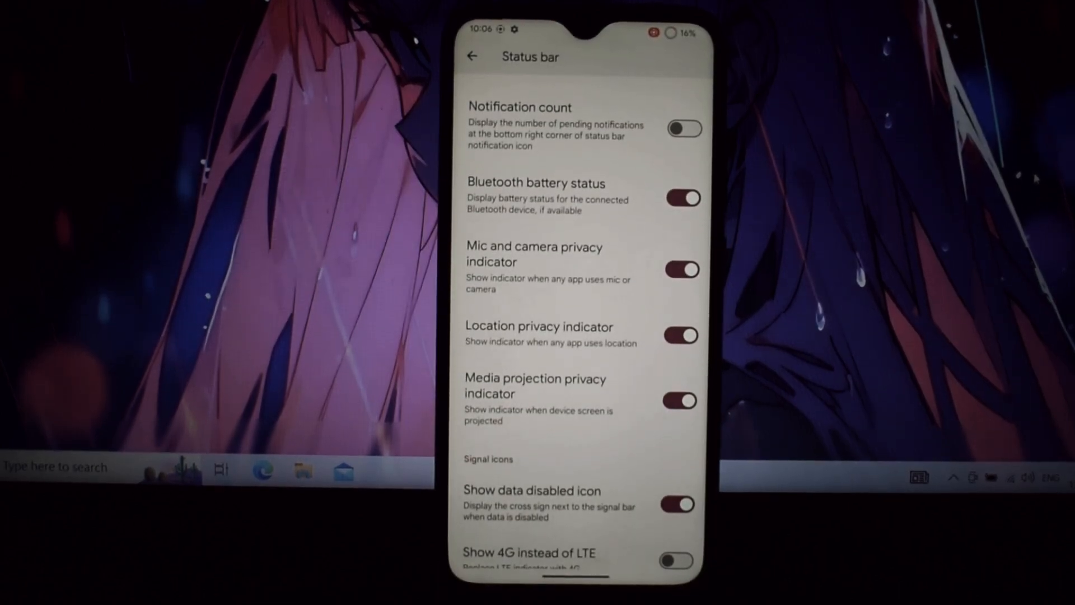
{"action": "scroll", "scroll_direction": "down", "scroll_amount": 3}
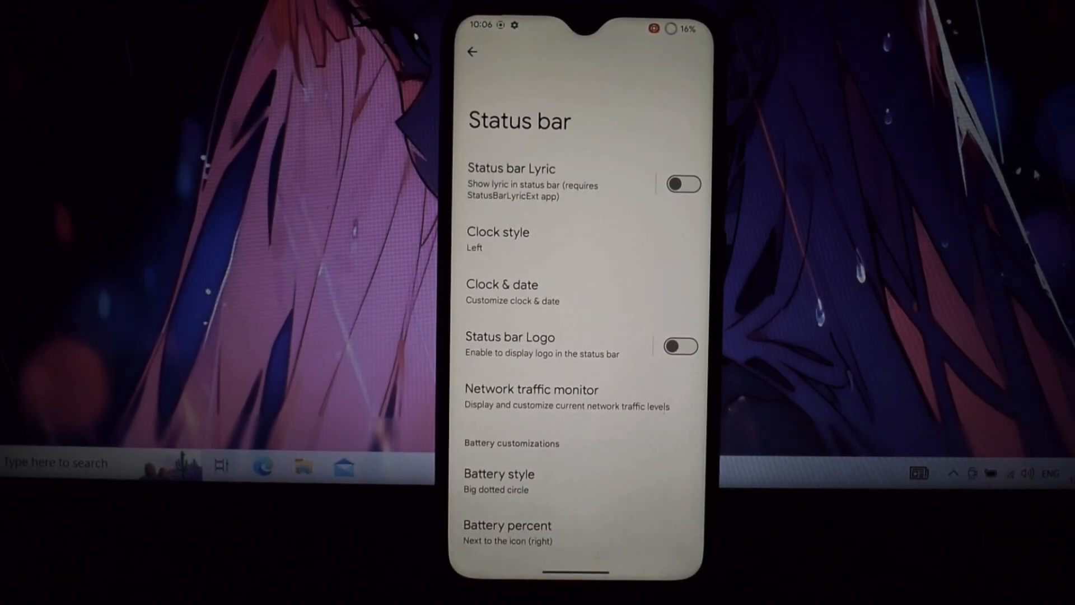
{"action": "left_click", "coordinate": [679, 346]}
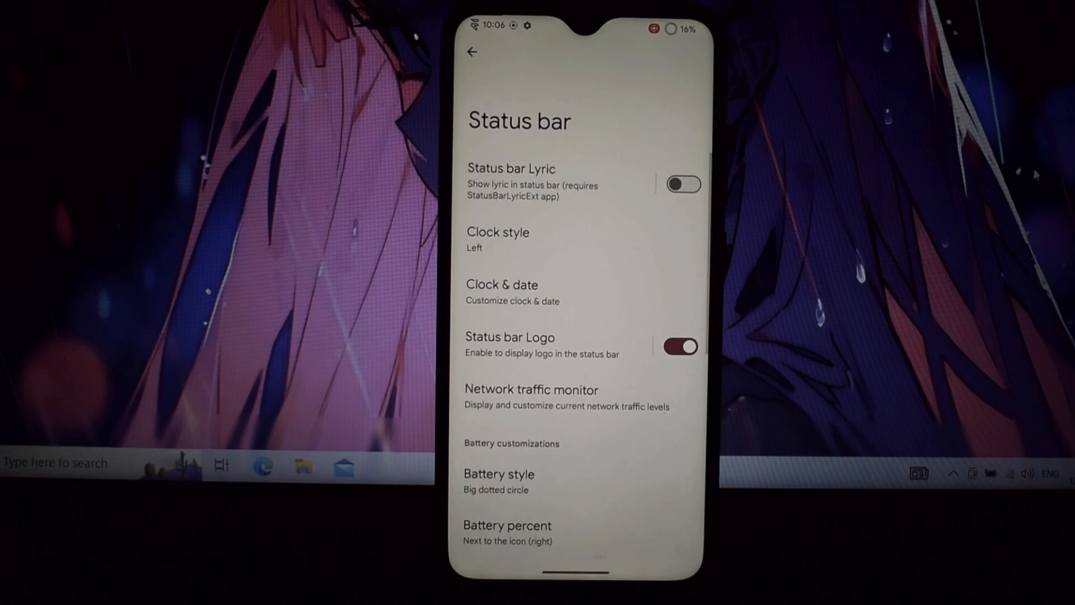
Go back to The Evolver and open the Notifications settings page.
{"action": "left_click", "coordinate": [471, 52]}
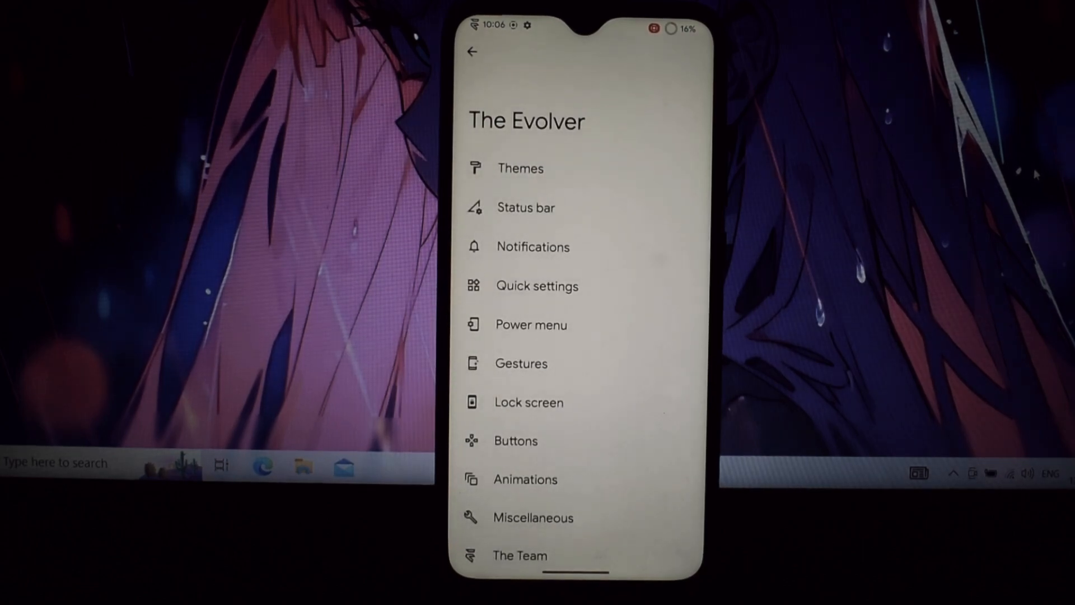
{"action": "left_click", "coordinate": [533, 247]}
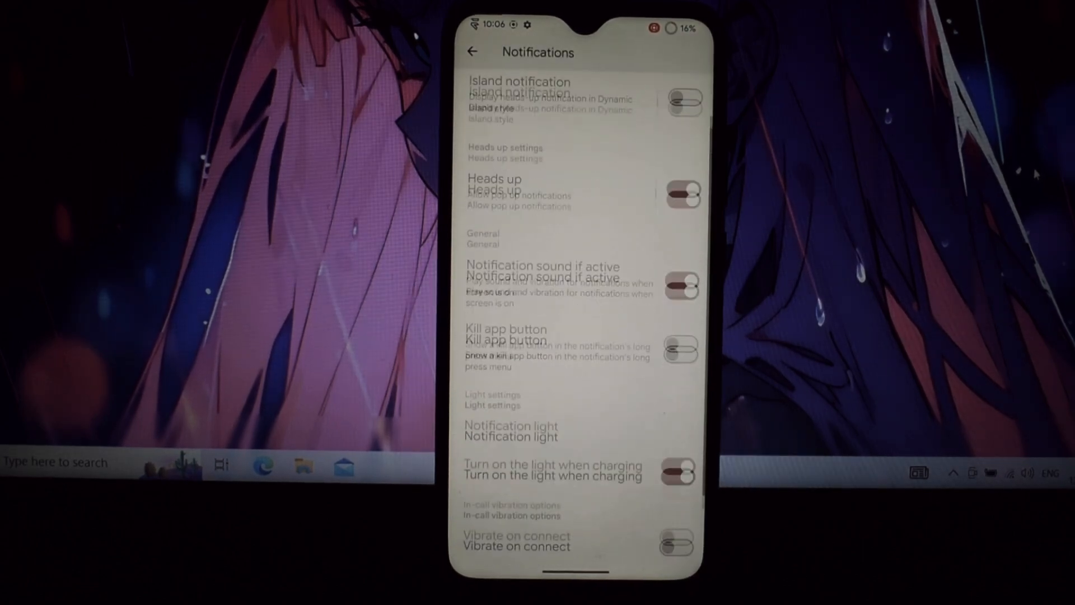
{"action": "scroll", "scroll_direction": "down", "scroll_amount": 3}
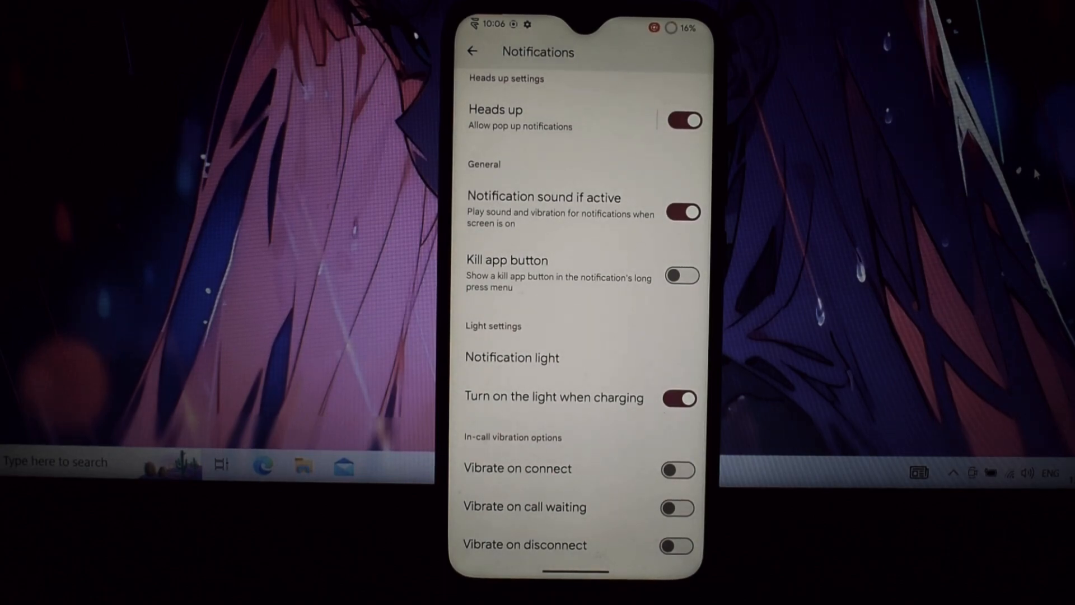
Open Quick settings from The Evolver and scroll through tile layout and column options.
{"action": "left_click", "coordinate": [472, 51]}
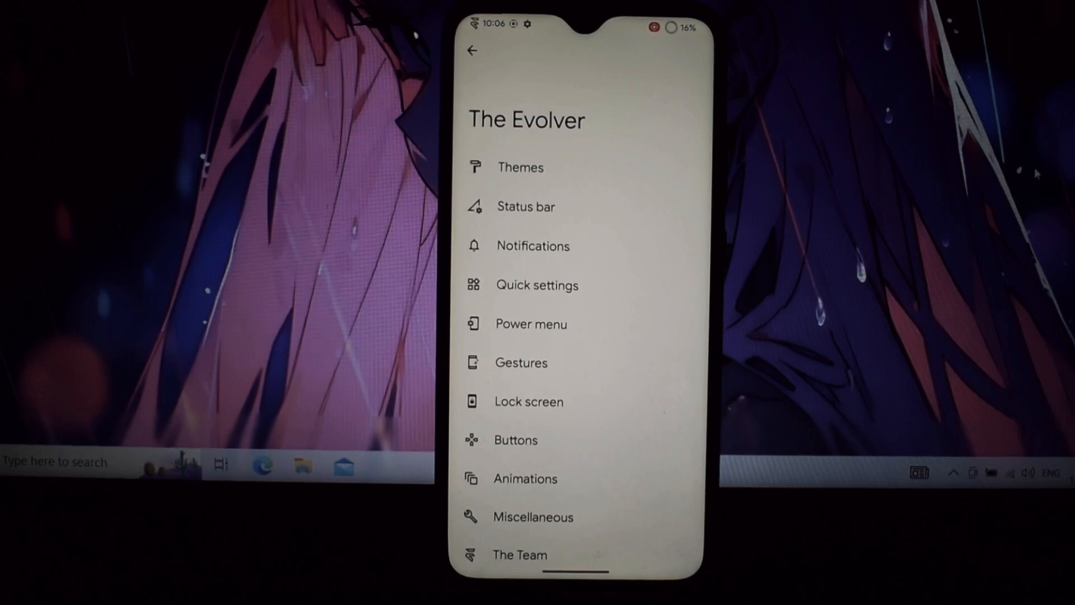
{"action": "left_click", "coordinate": [537, 285]}
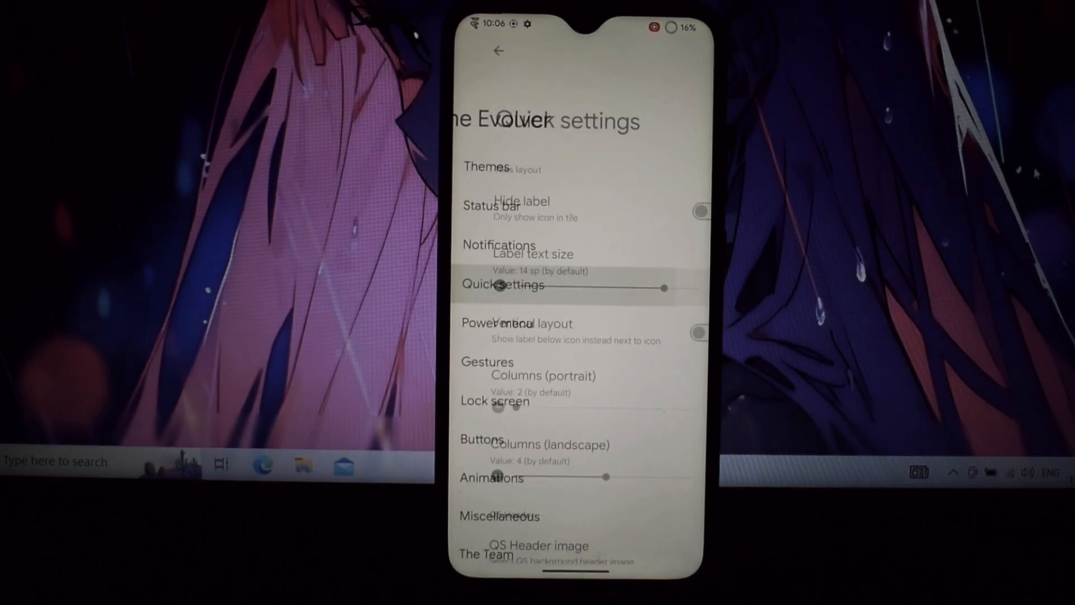
{"action": "left_click", "coordinate": [504, 285]}
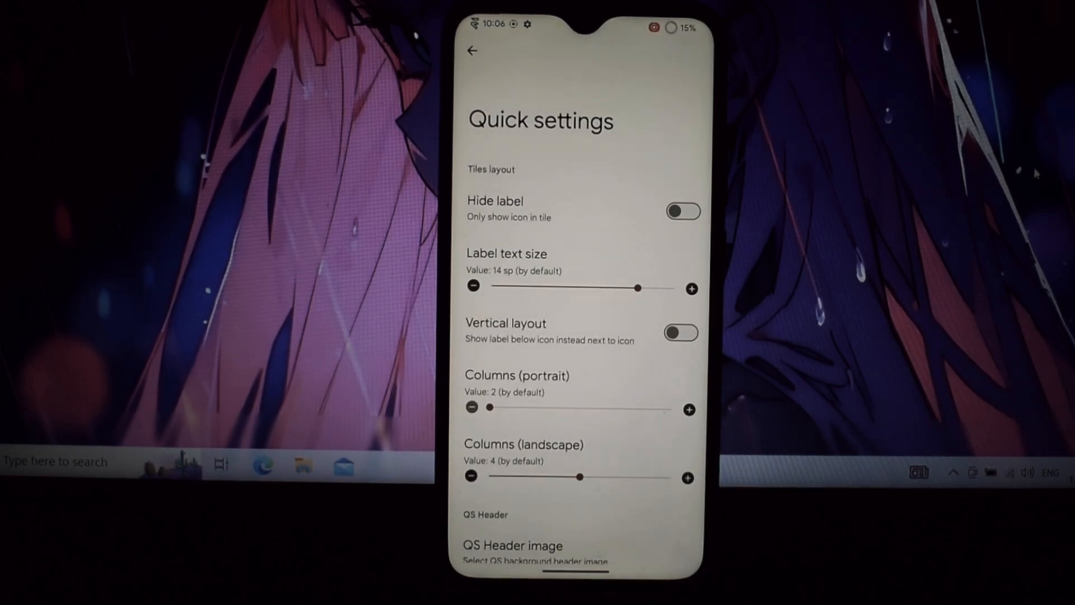
{"action": "scroll", "scroll_direction": "down", "scroll_amount": 3}
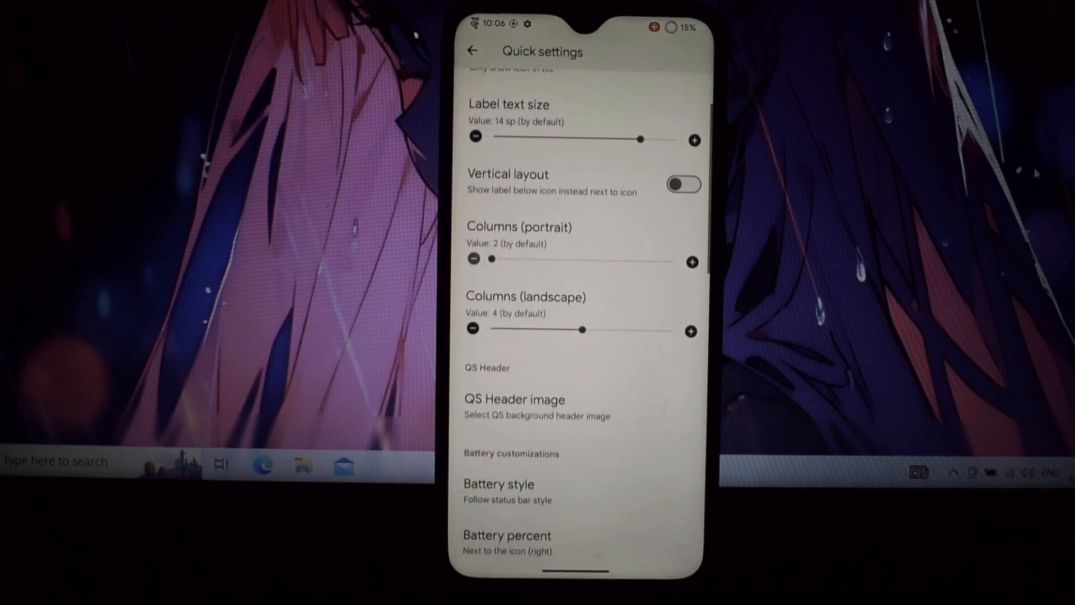
Enable QS header image customization and pick a header image from the gallery.
{"action": "left_click", "coordinate": [513, 399]}
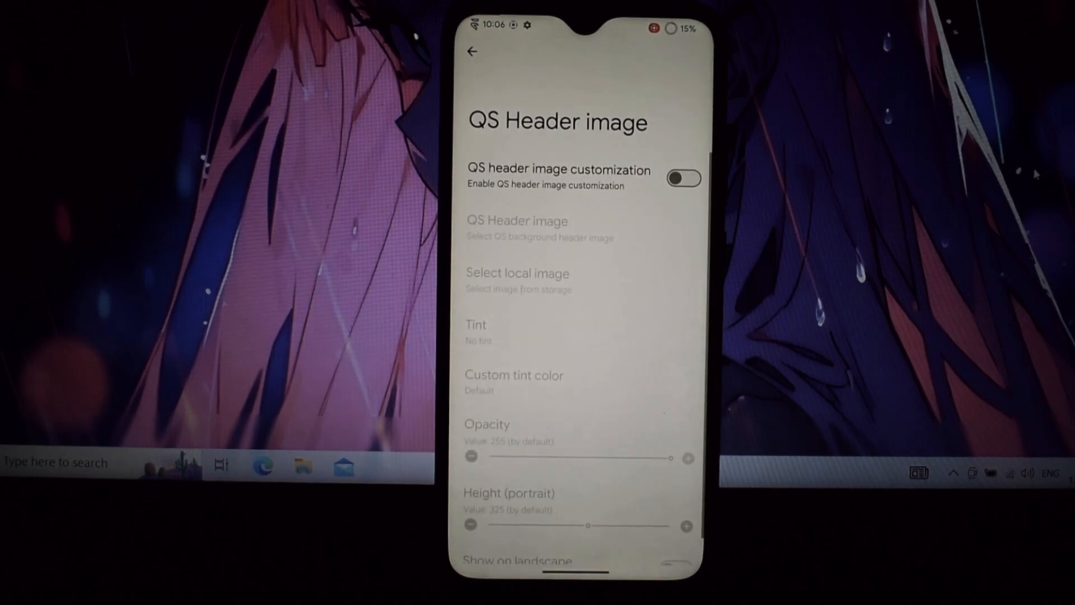
{"action": "left_click", "coordinate": [683, 178]}
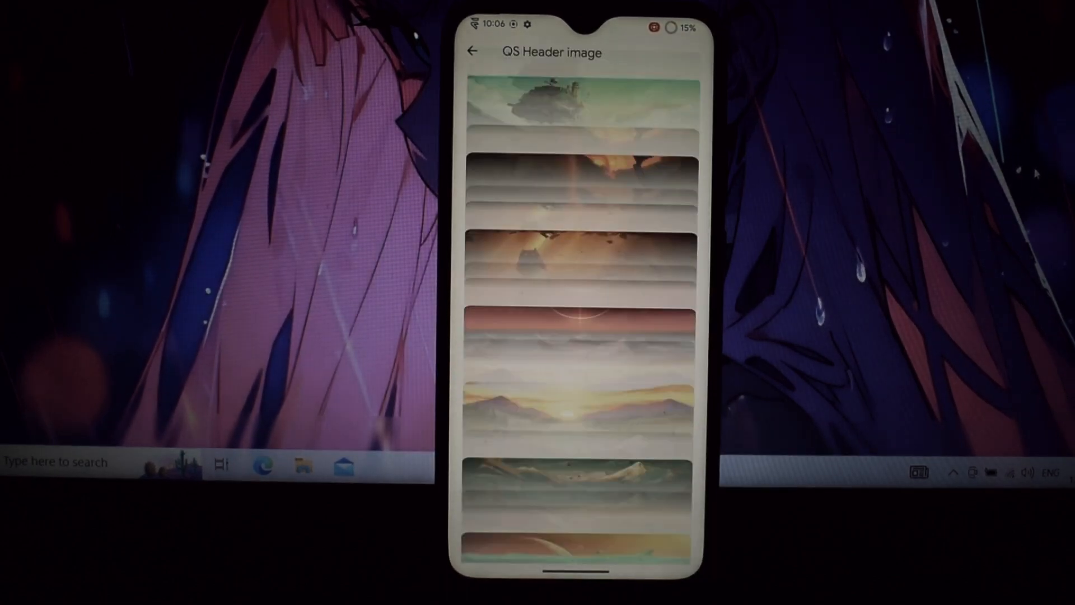
{"action": "scroll", "scroll_direction": "down", "scroll_amount": 3}
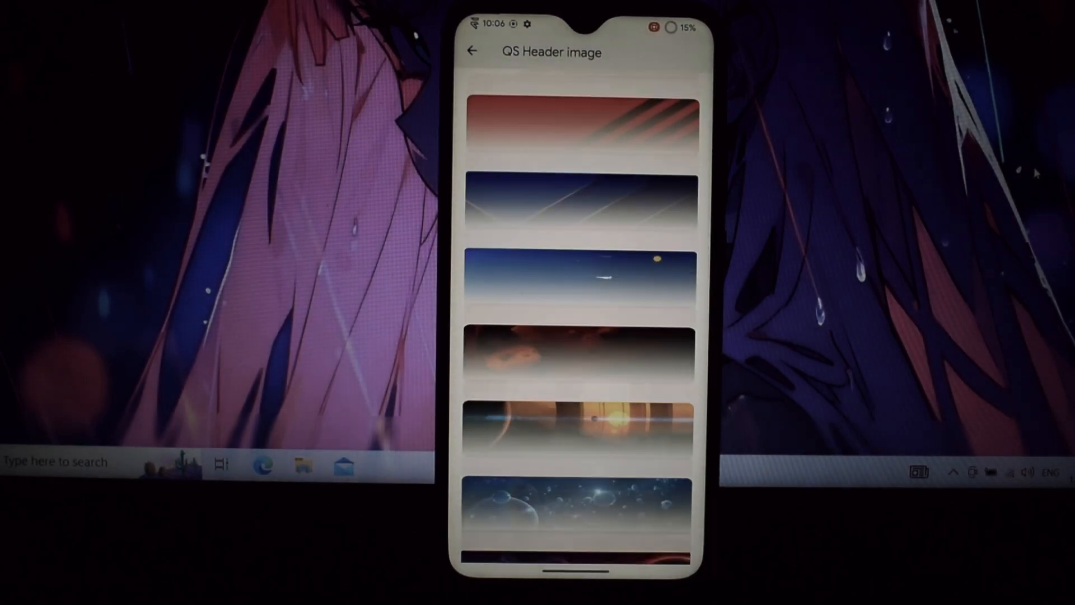
{"action": "scroll", "scroll_direction": "down", "scroll_amount": 3}
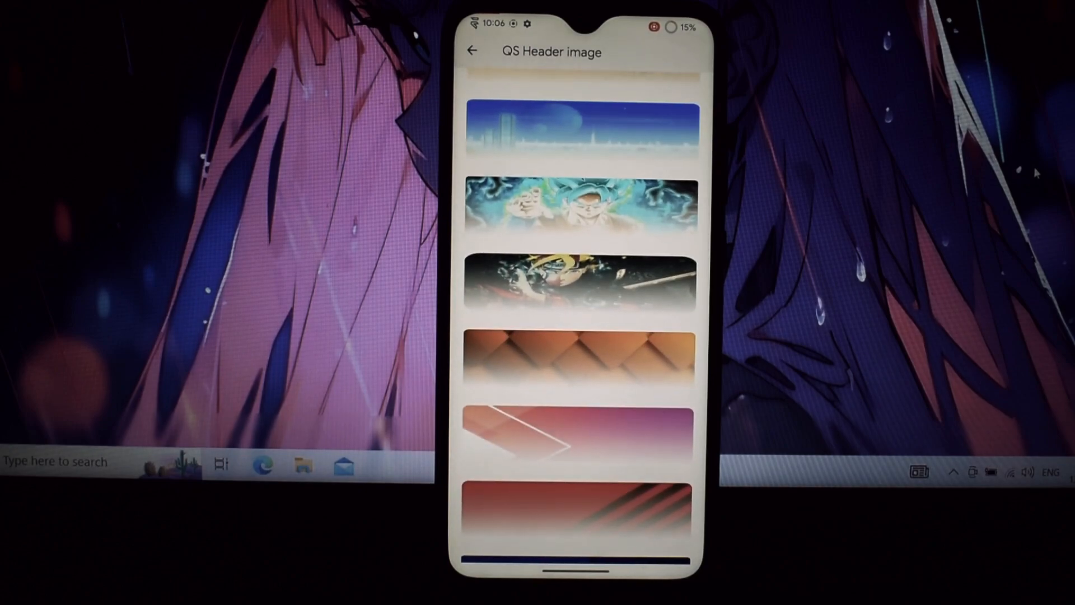
{"action": "left_click", "coordinate": [580, 284]}
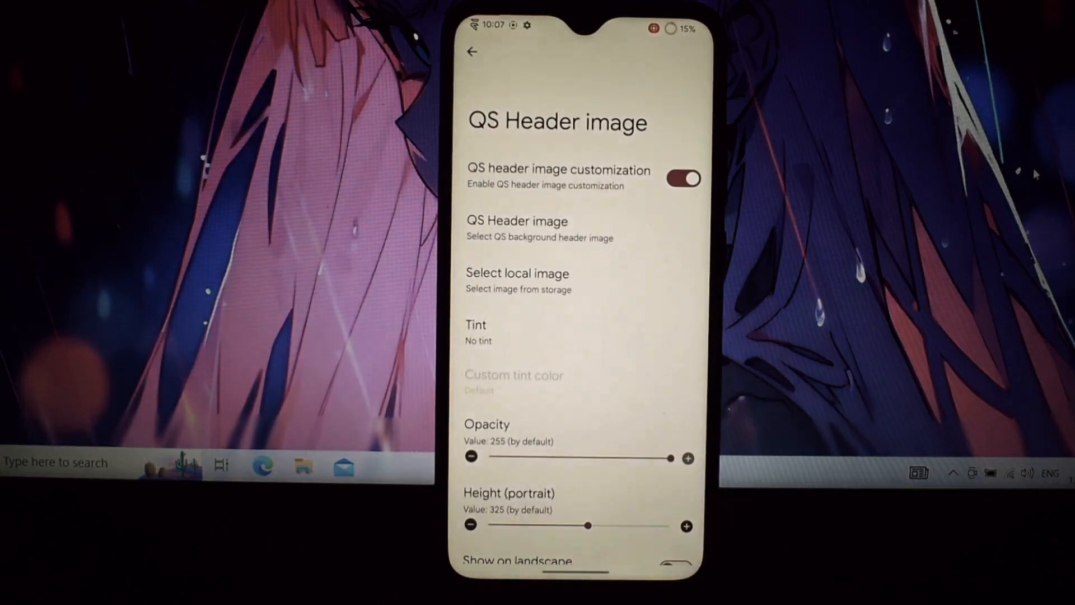
Scroll through the remaining Quick settings brightness and animation options.
{"action": "scroll", "scroll_direction": "down", "scroll_amount": 3}
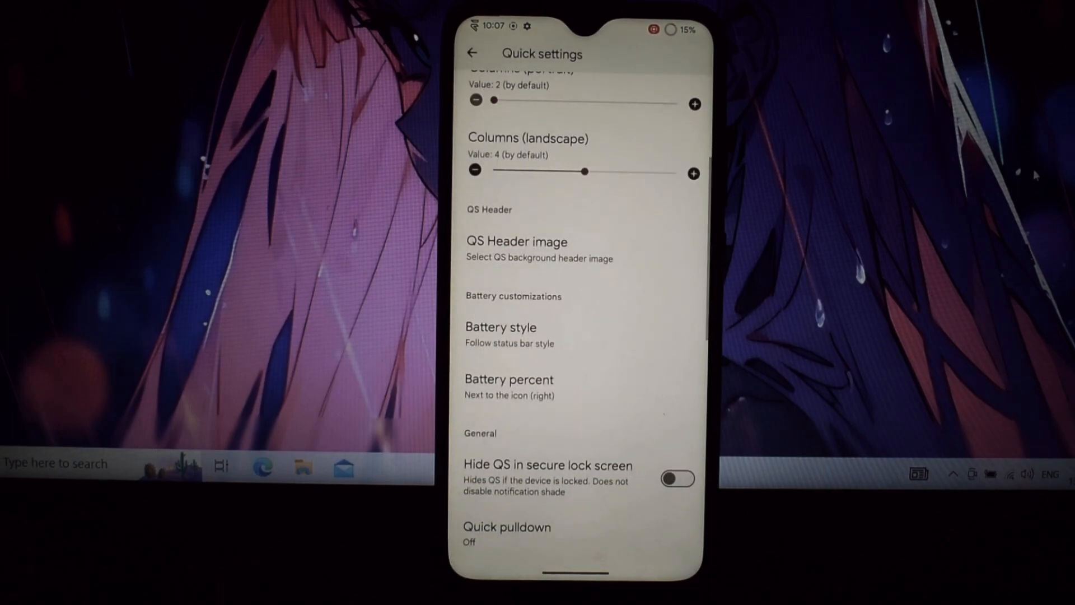
{"action": "scroll", "scroll_direction": "down", "scroll_amount": 3}
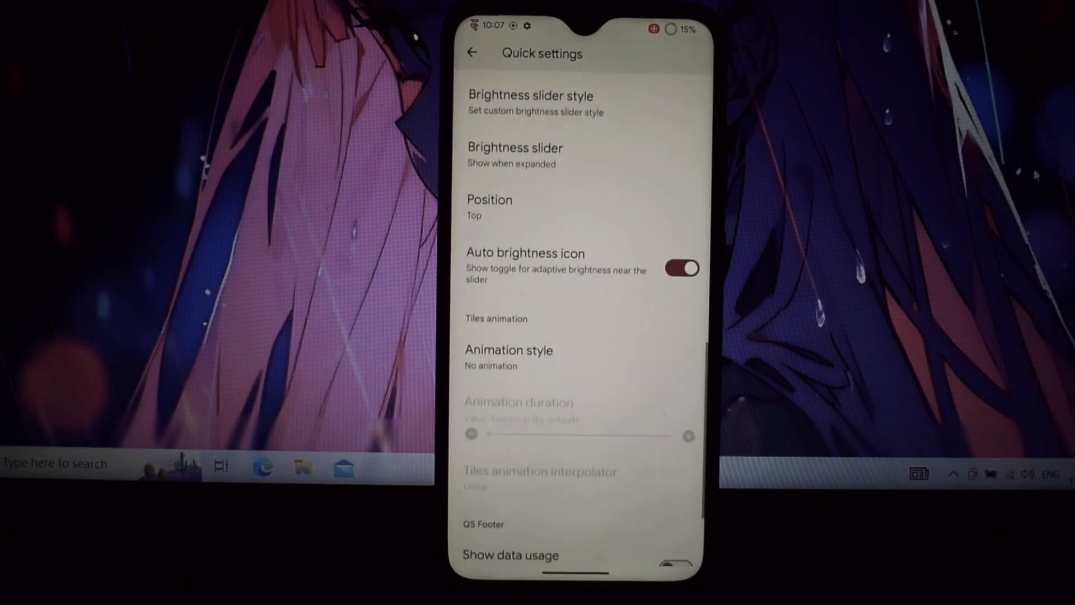
{"action": "scroll", "scroll_direction": "down", "scroll_amount": 3}
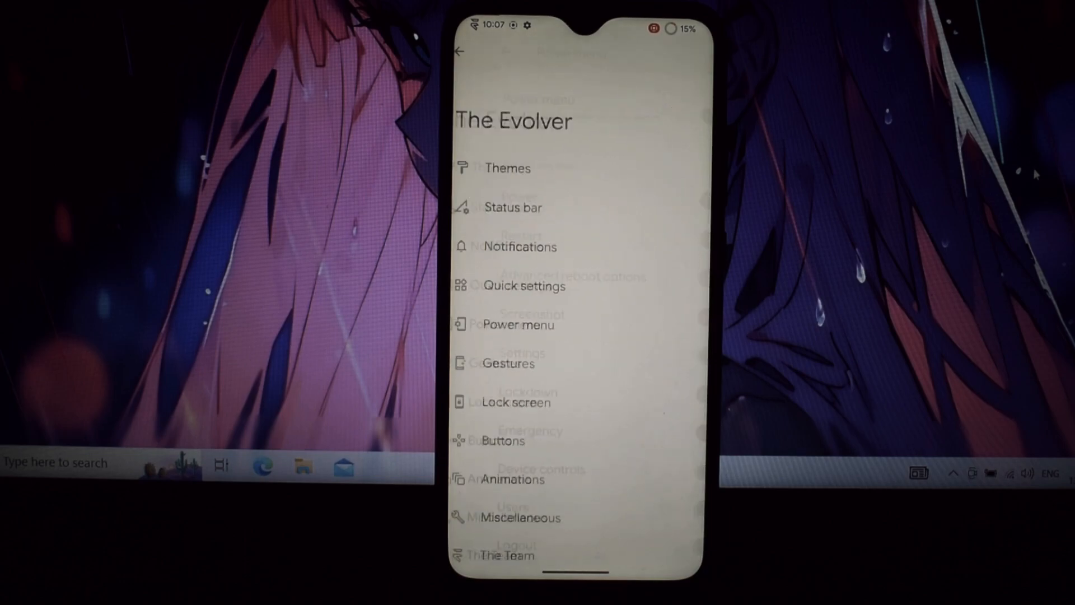
View the Gestures and Lock screen pages, then open and scroll the Buttons page.
{"action": "left_click", "coordinate": [504, 364]}
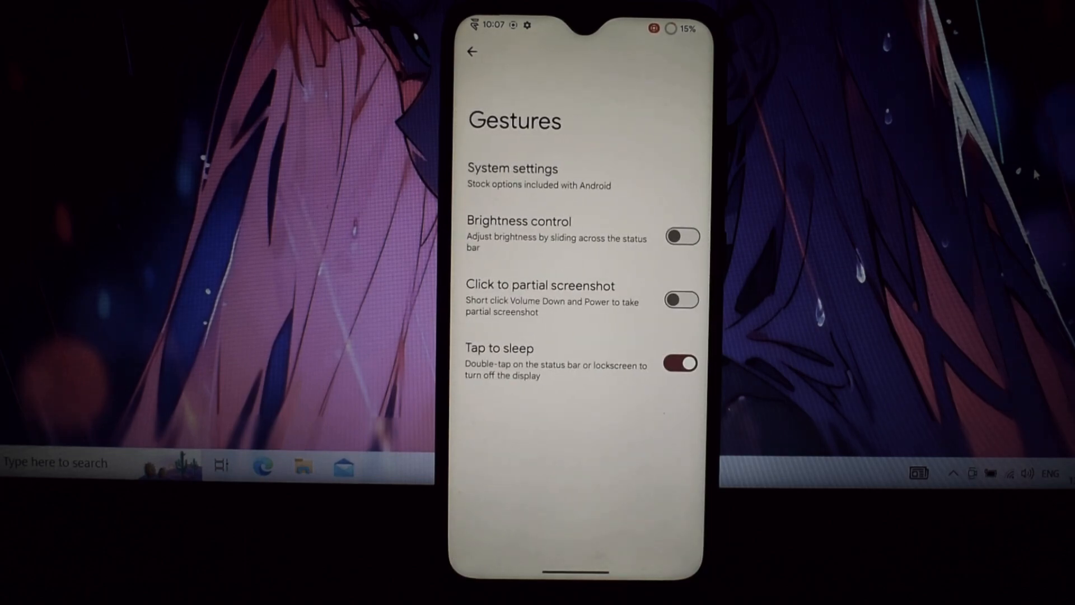
{"action": "left_click", "coordinate": [472, 52]}
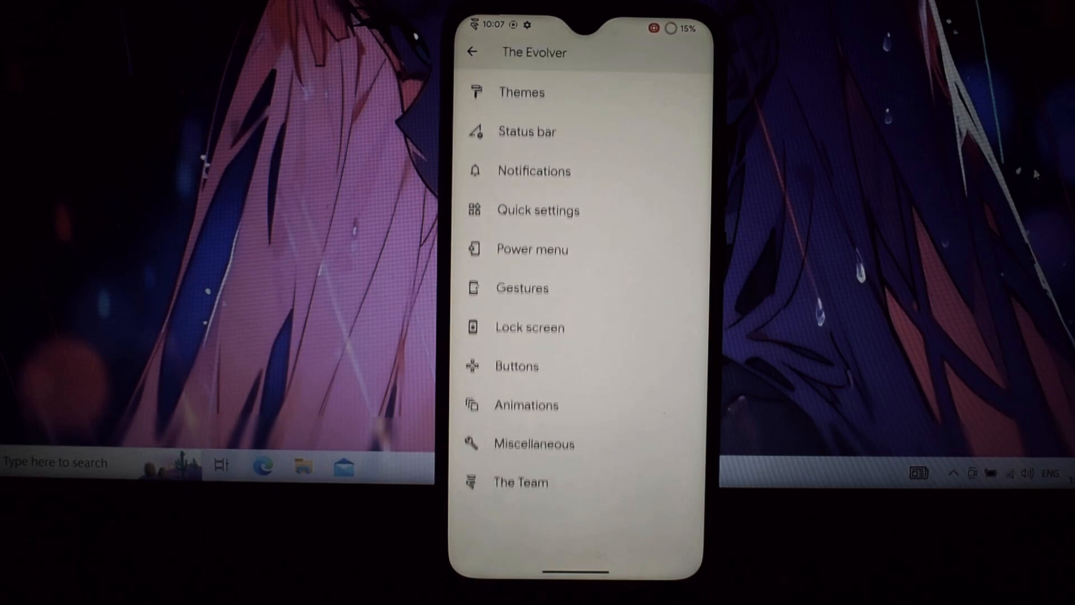
{"action": "left_click", "coordinate": [528, 327]}
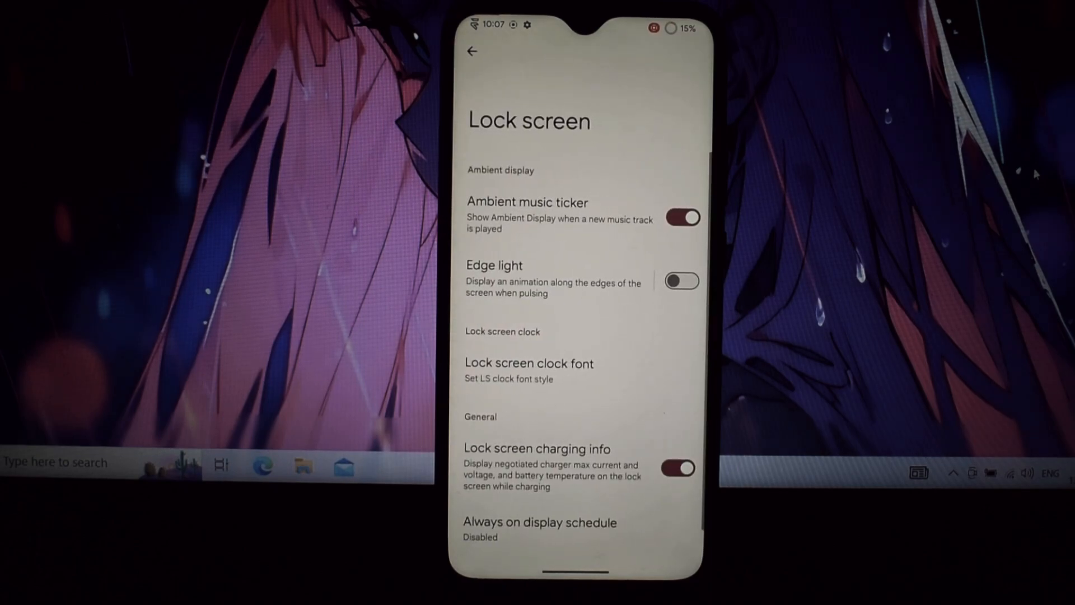
{"action": "left_click", "coordinate": [471, 51]}
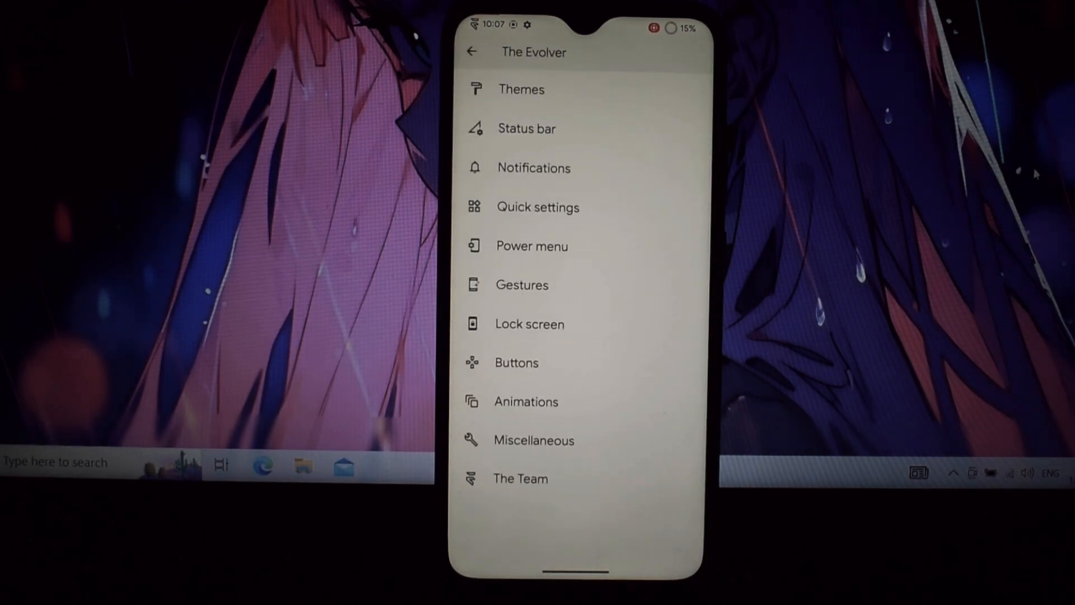
{"action": "left_click", "coordinate": [516, 362]}
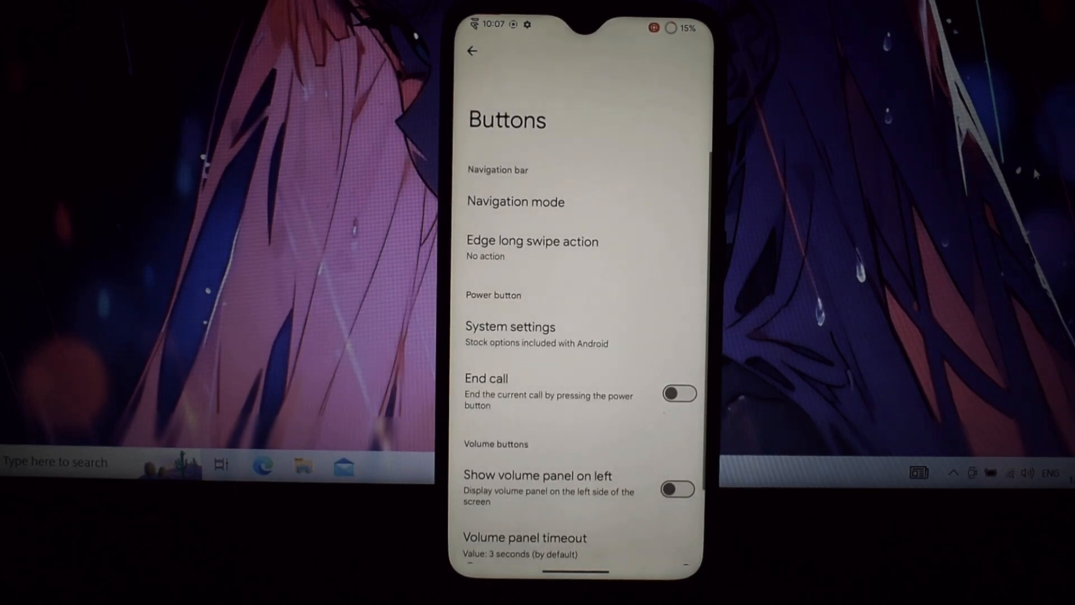
{"action": "scroll", "scroll_direction": "down", "scroll_amount": 3}
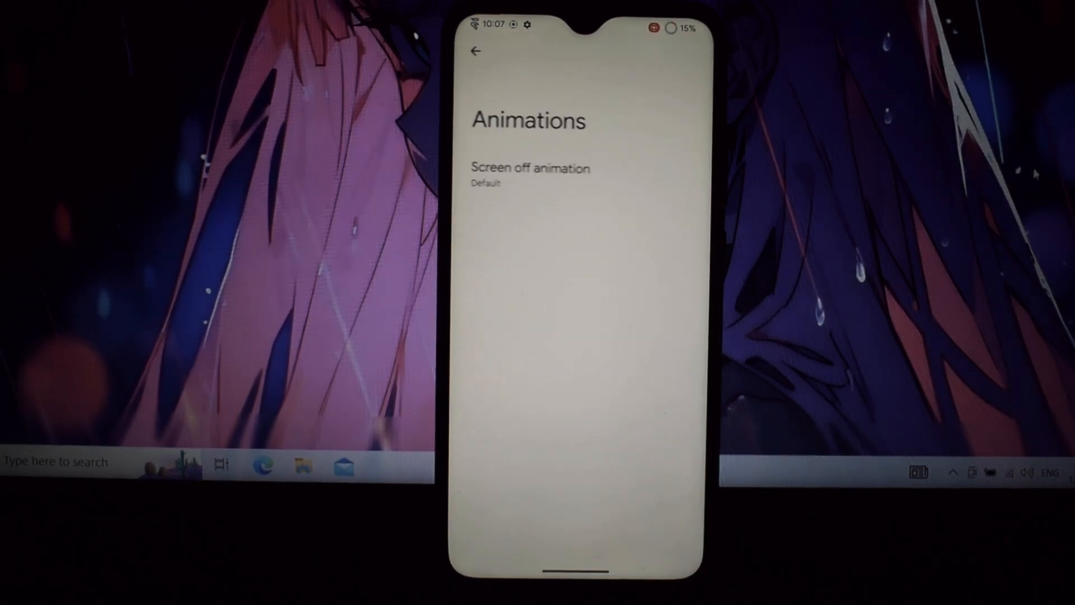
Open Animations and glance at the Screen off animation choices before dismissing them.
{"action": "left_click", "coordinate": [473, 52]}
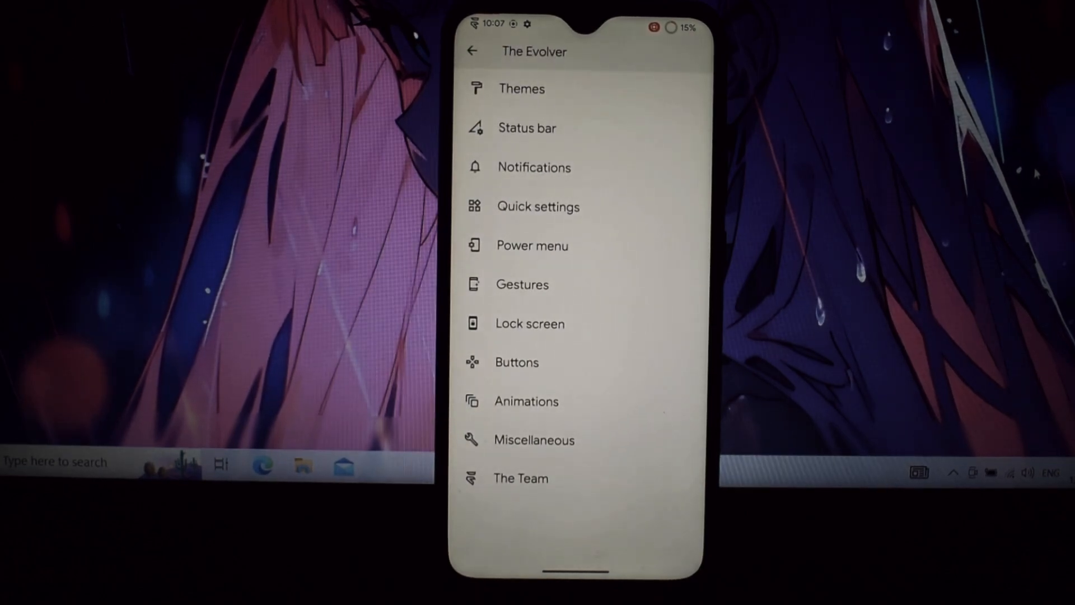
{"action": "left_click", "coordinate": [526, 401]}
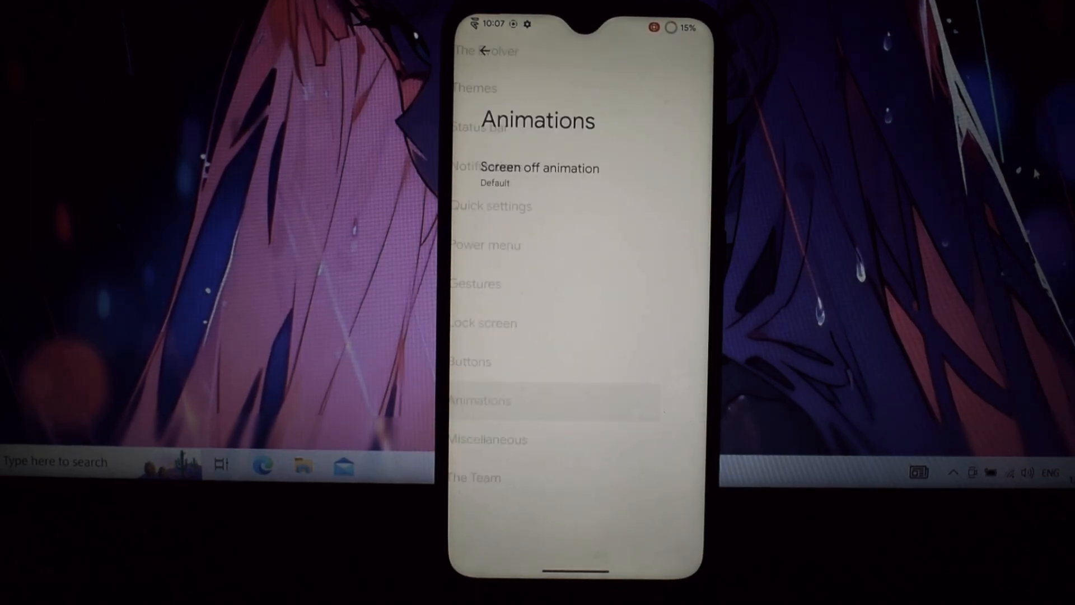
{"action": "left_click", "coordinate": [540, 168]}
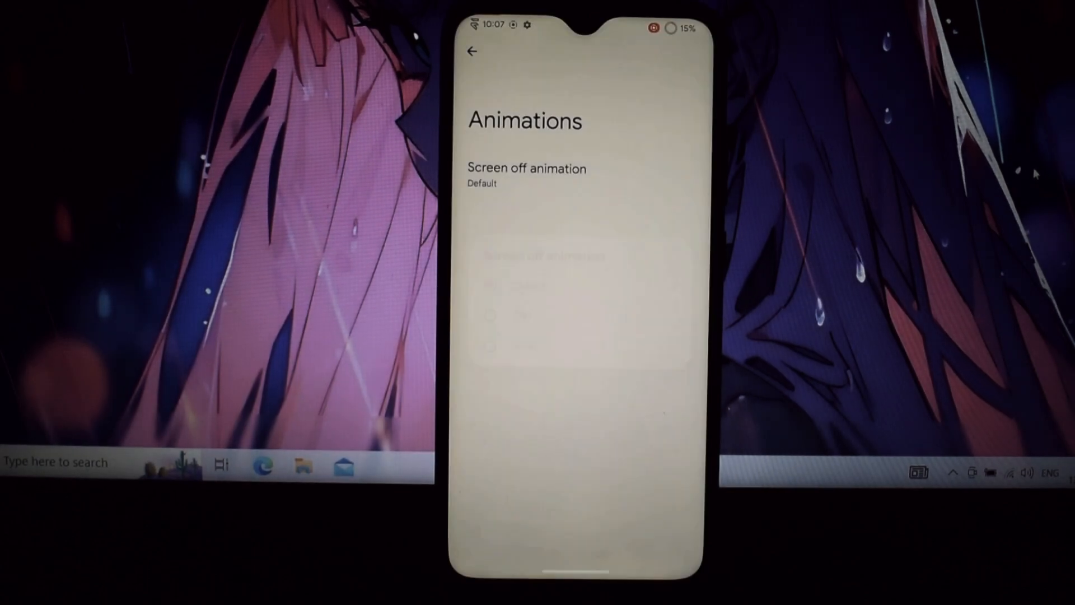
{"action": "left_click", "coordinate": [473, 53]}
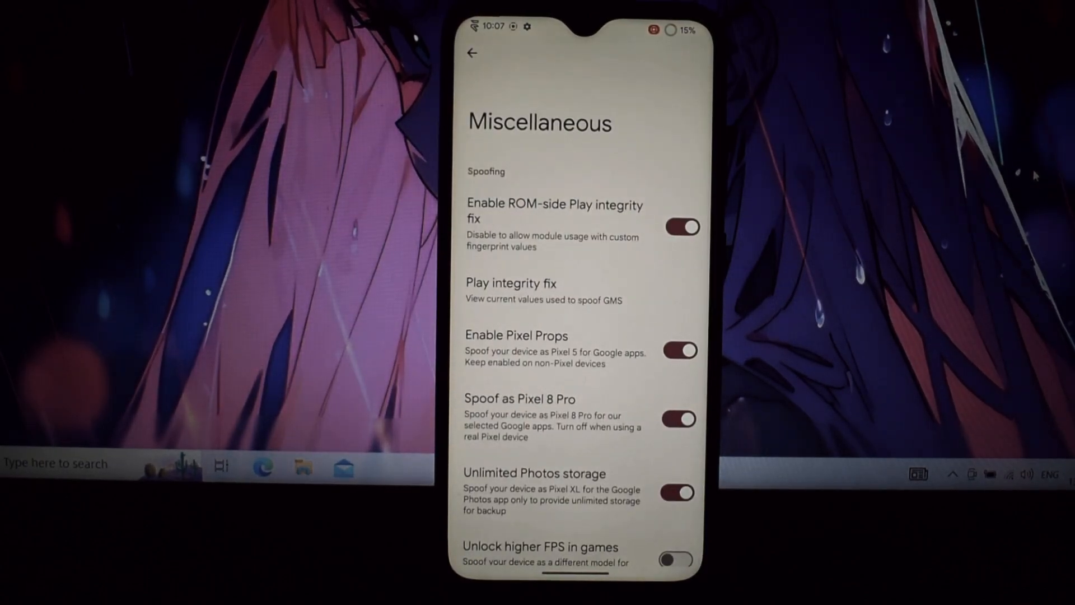
View the spoofed Play integrity fix values, then return to Miscellaneous.
{"action": "left_click", "coordinate": [510, 282]}
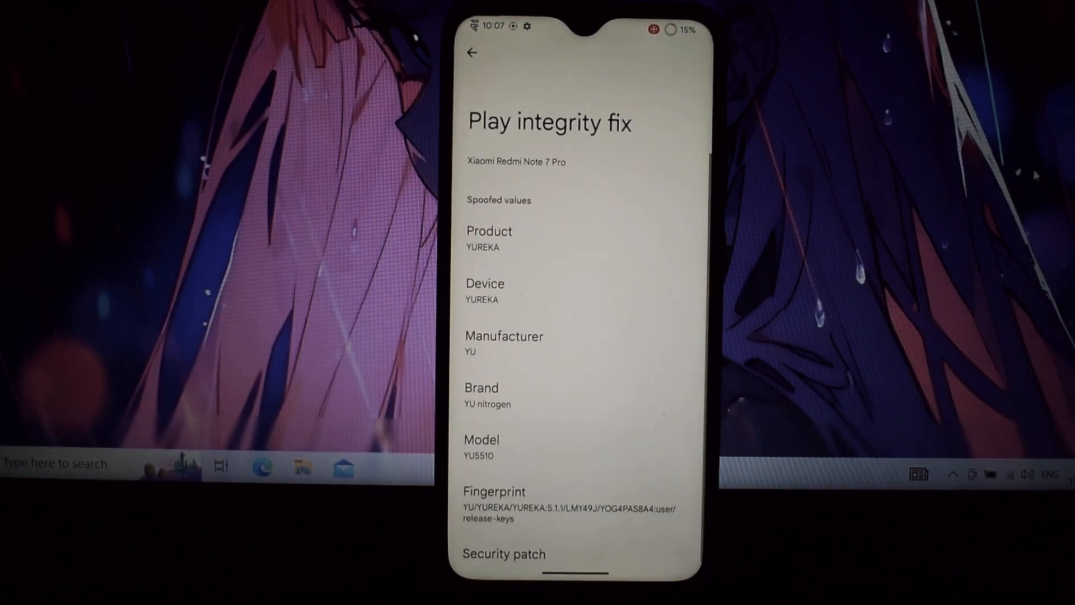
{"action": "scroll", "scroll_direction": "down", "scroll_amount": 3}
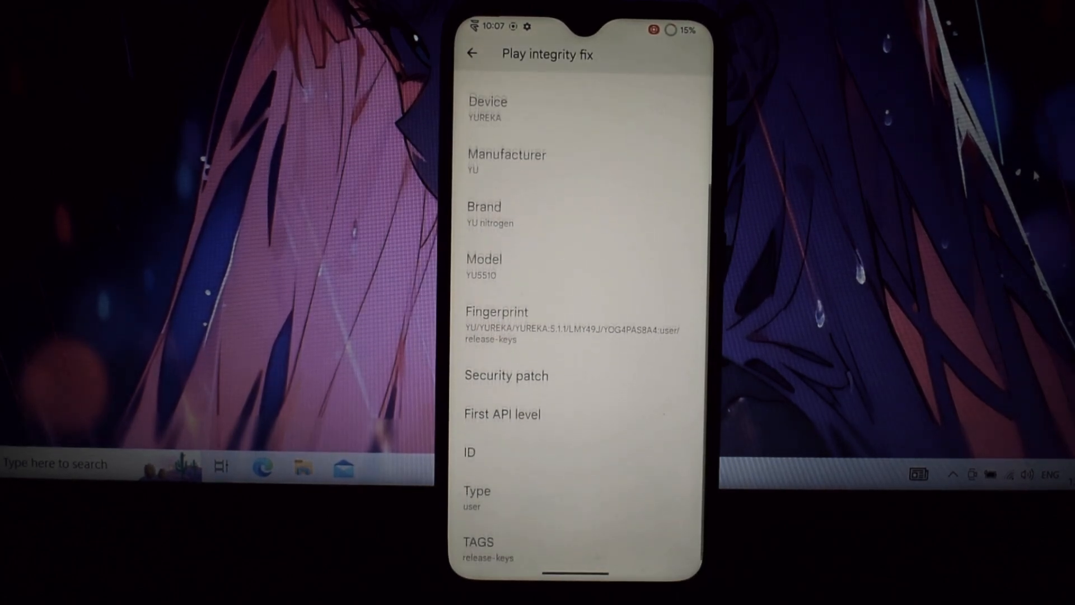
{"action": "scroll", "scroll_direction": "down", "scroll_amount": 3}
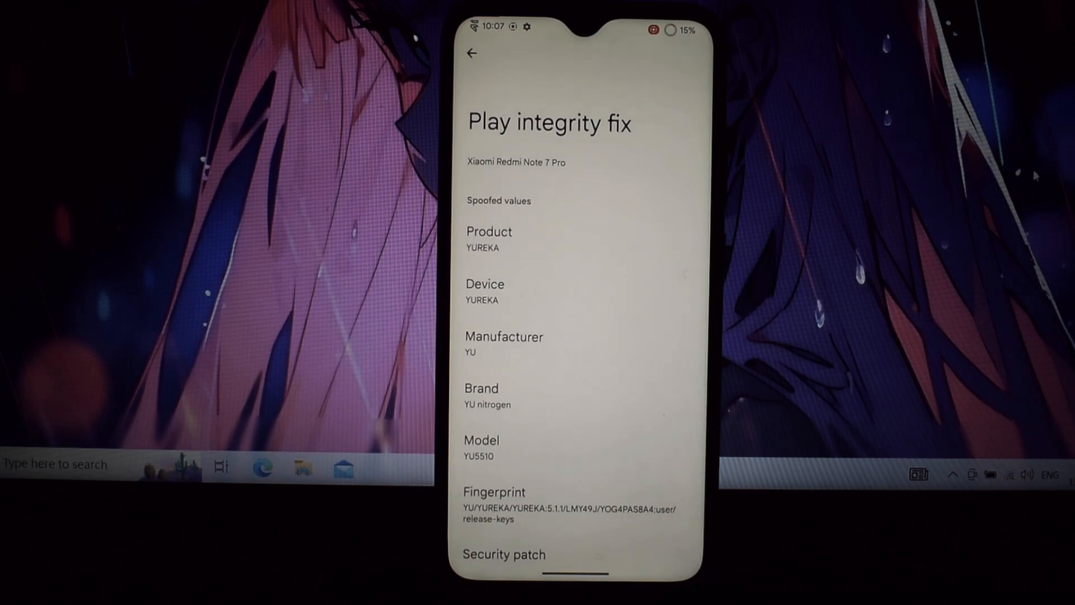
{"action": "left_click", "coordinate": [471, 54]}
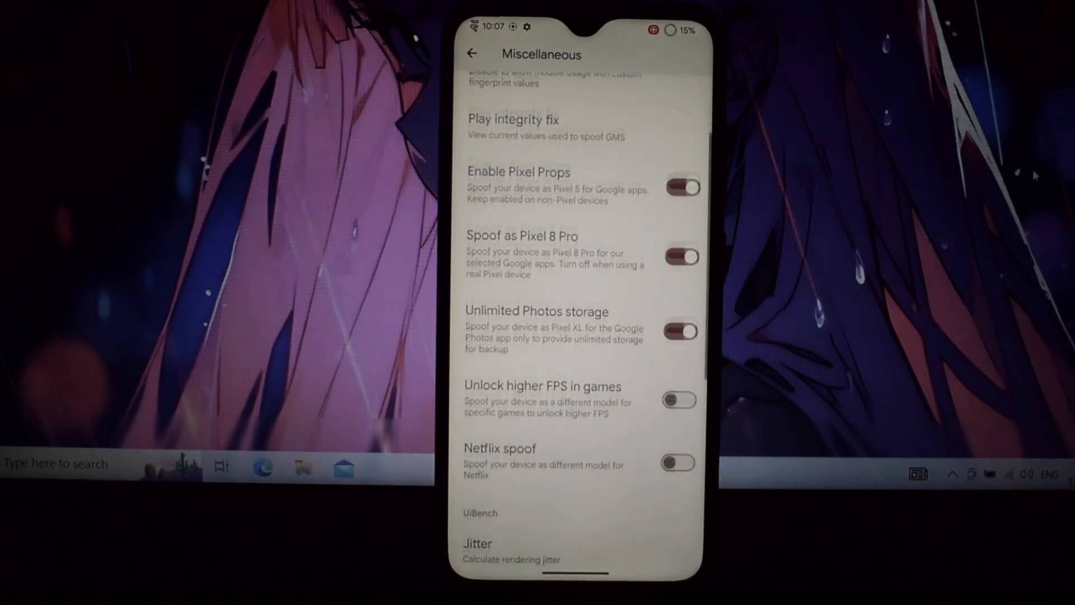
Go to System > System update to confirm the device is up to date.
{"action": "scroll", "scroll_direction": "down", "scroll_amount": 3}
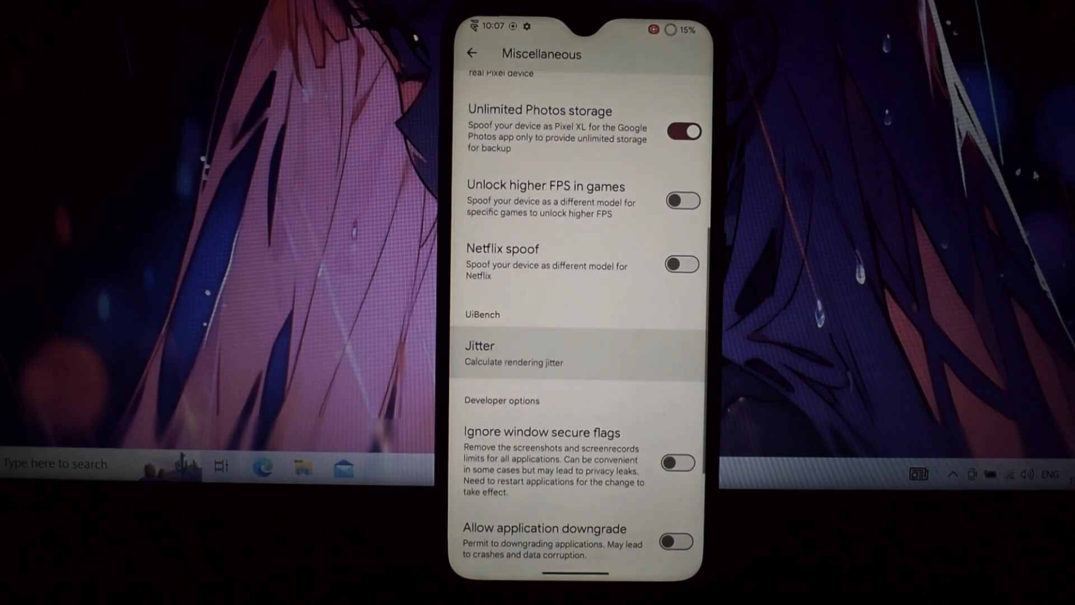
{"action": "scroll", "scroll_direction": "down", "scroll_amount": 3}
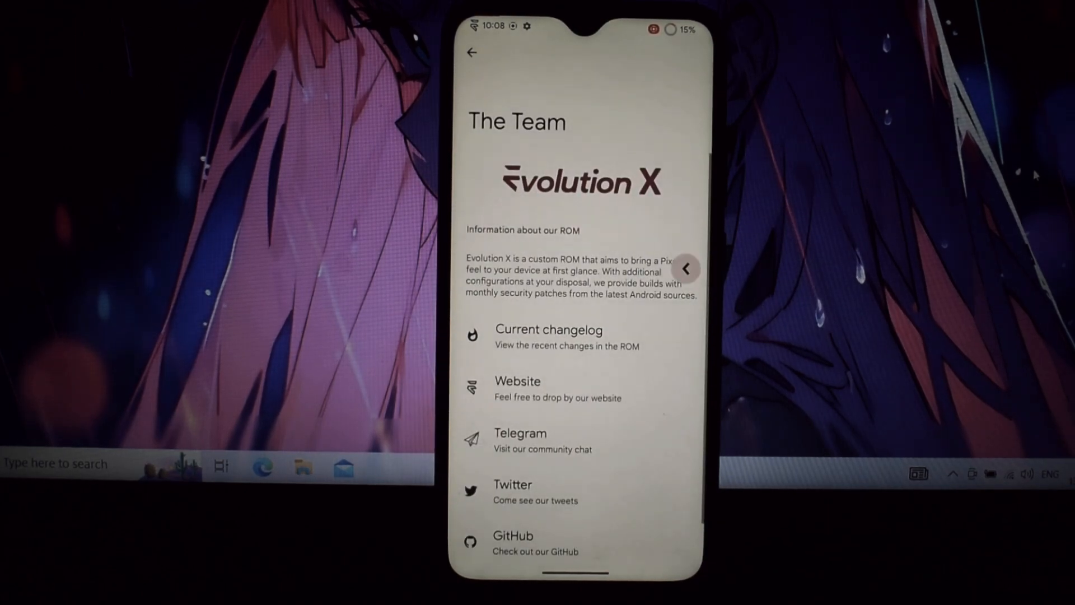
{"action": "left_click", "coordinate": [471, 53]}
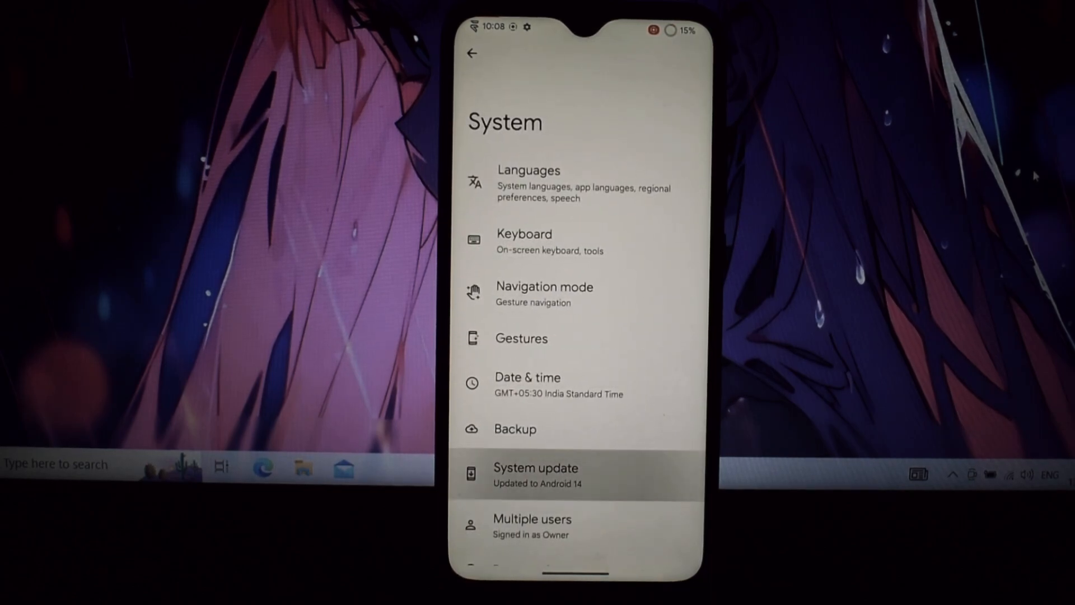
{"action": "left_click", "coordinate": [536, 475]}
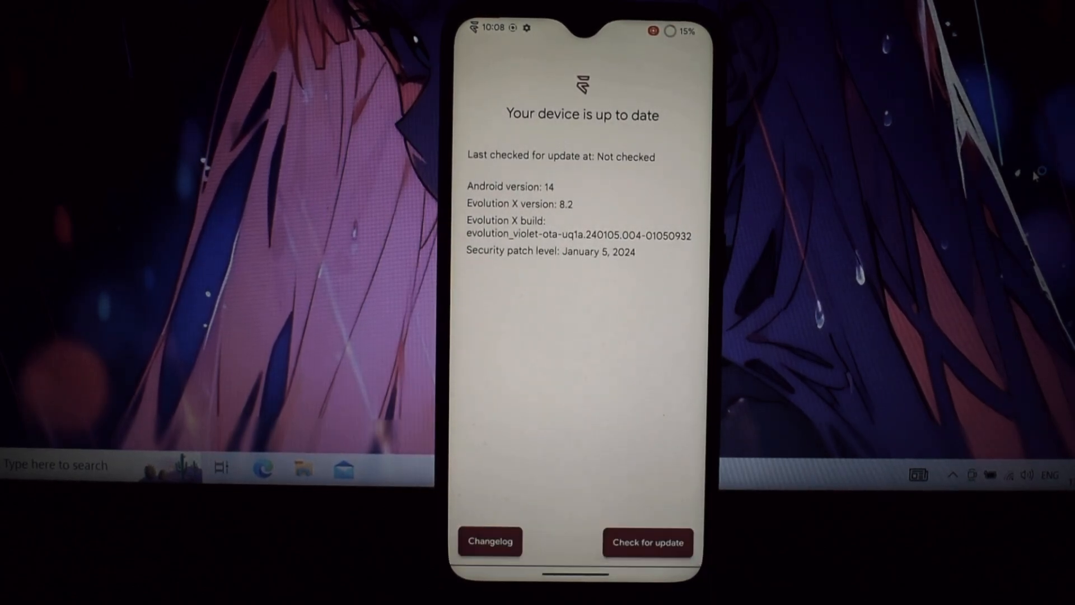